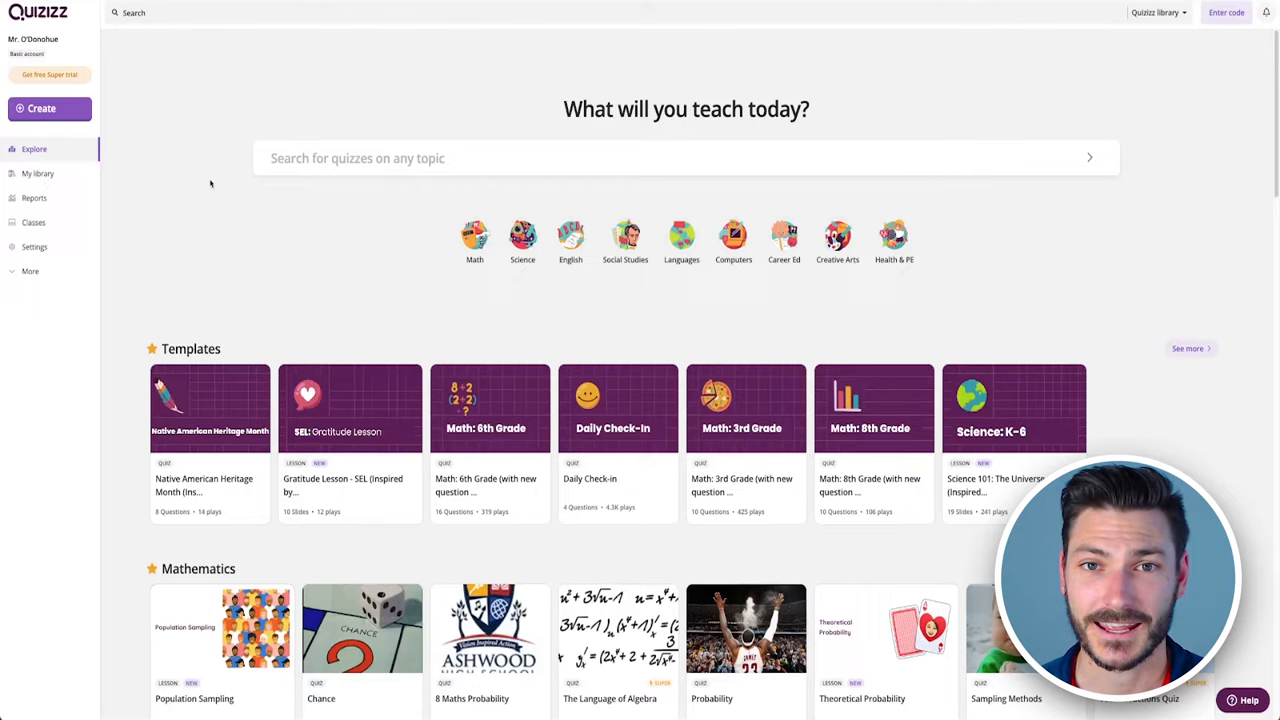
Search the library for 'world geography' and browse the World Geography quiz's questions
left_click(686, 158)
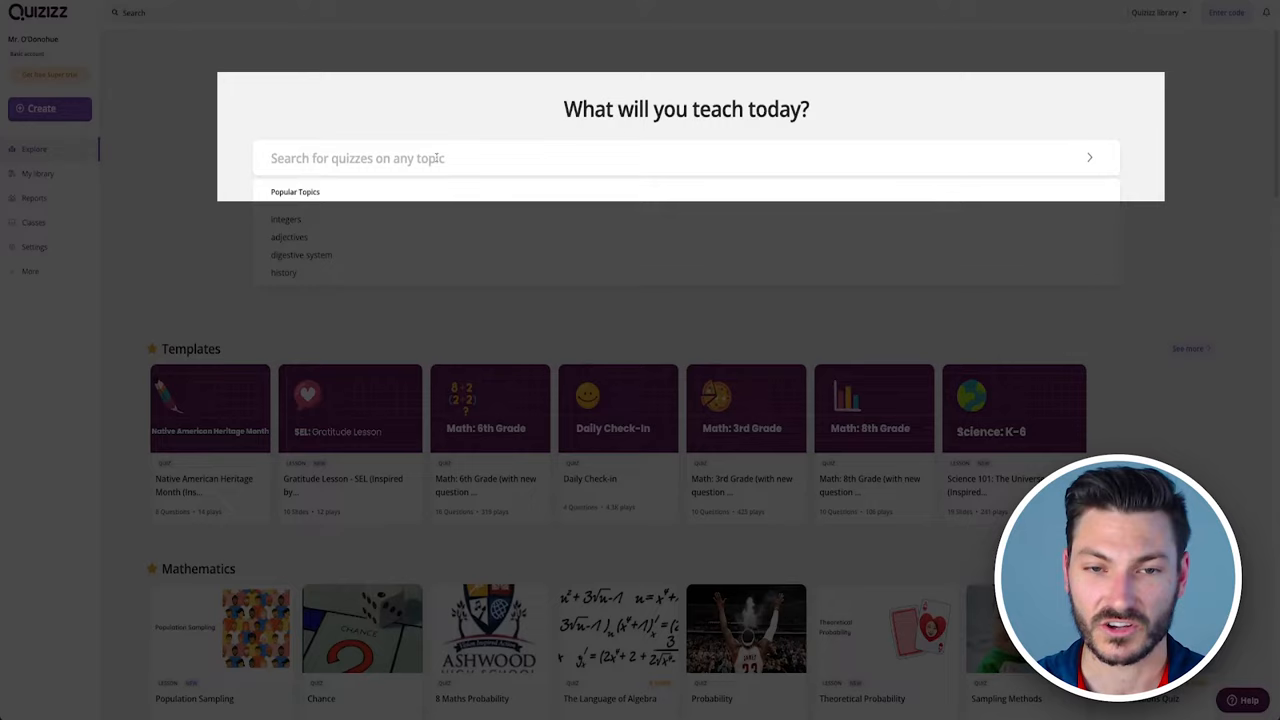
type("world geography")
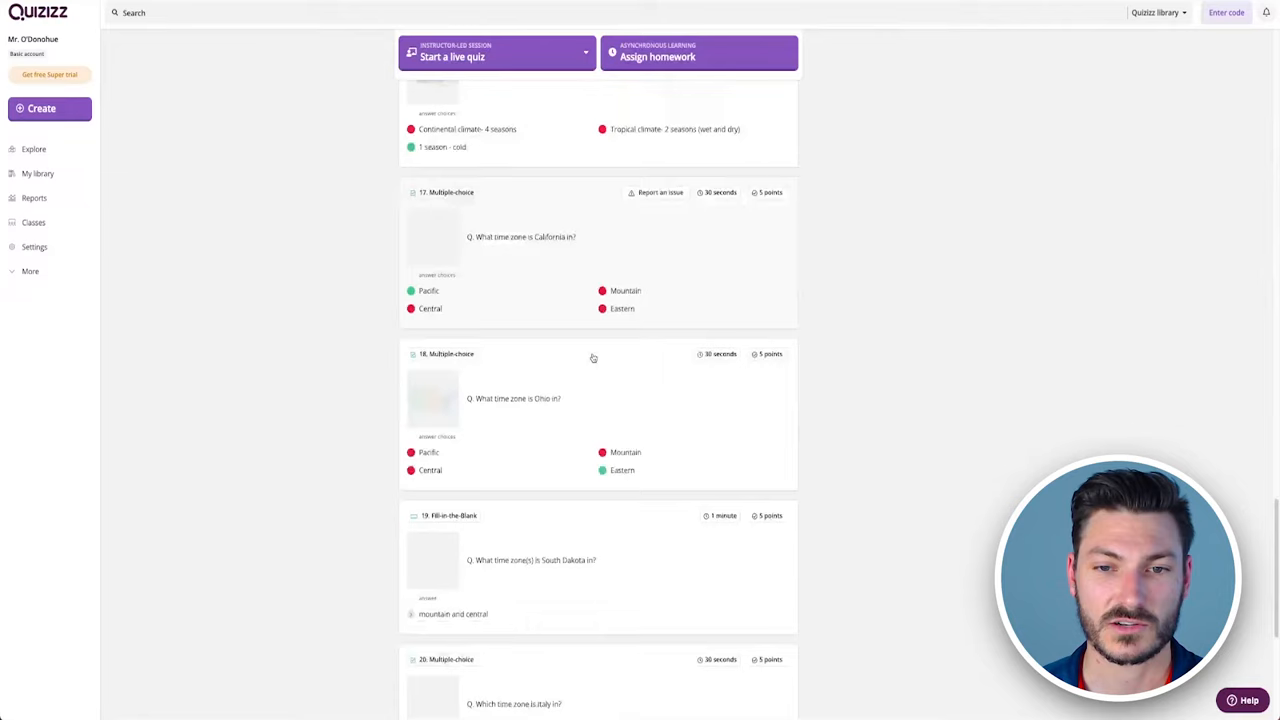
scroll("up", 3)
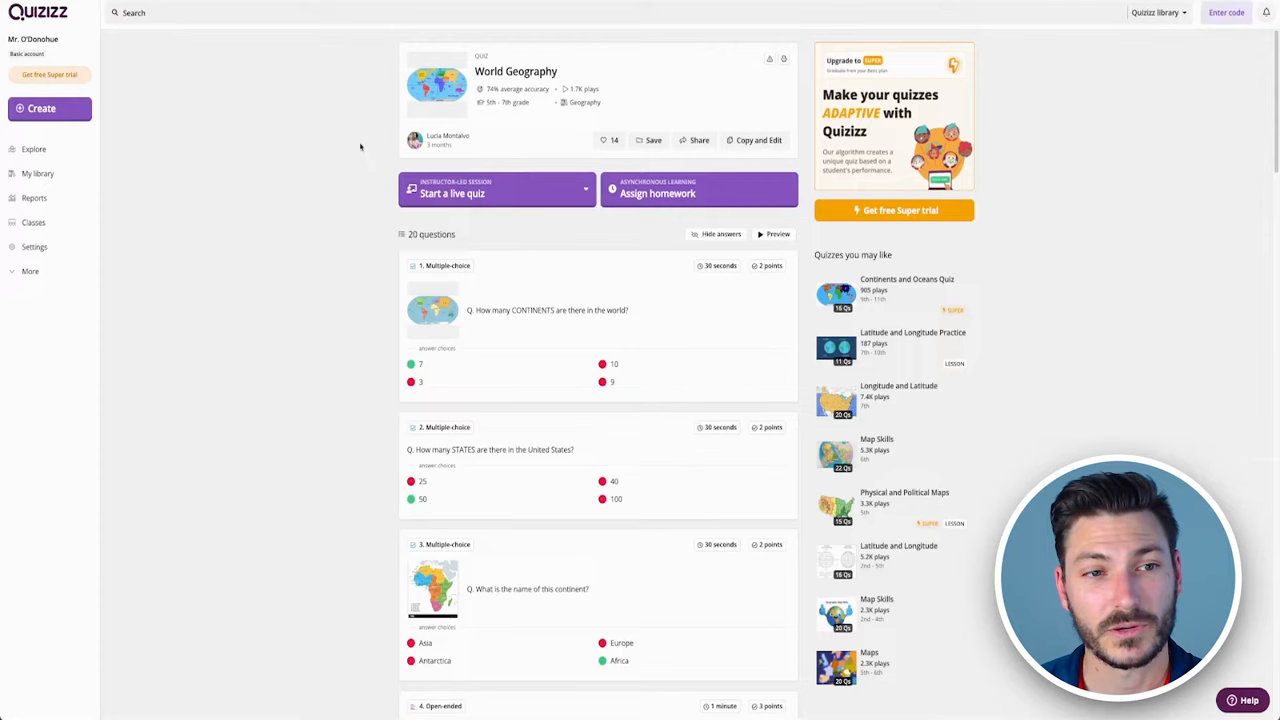
Create a new quiz named 'World G...' and tag it with the Geography subject
left_click(41, 108)
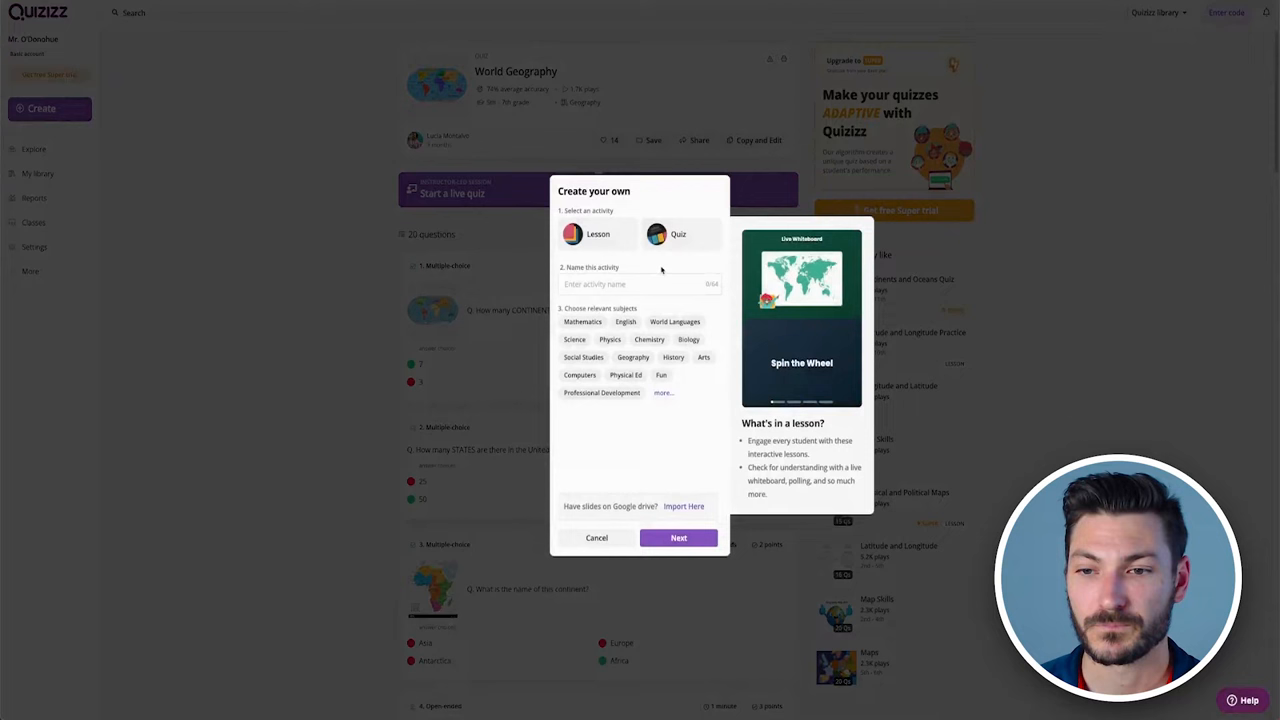
type("World Geography")
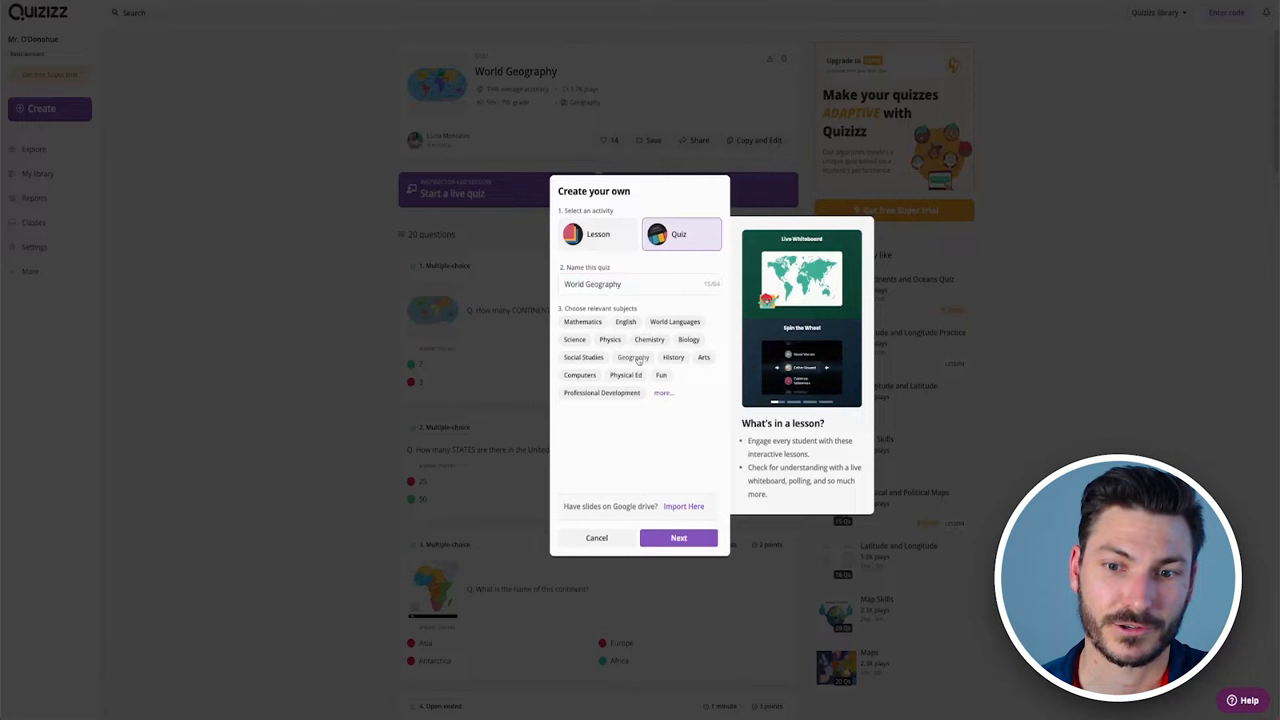
left_click(633, 357)
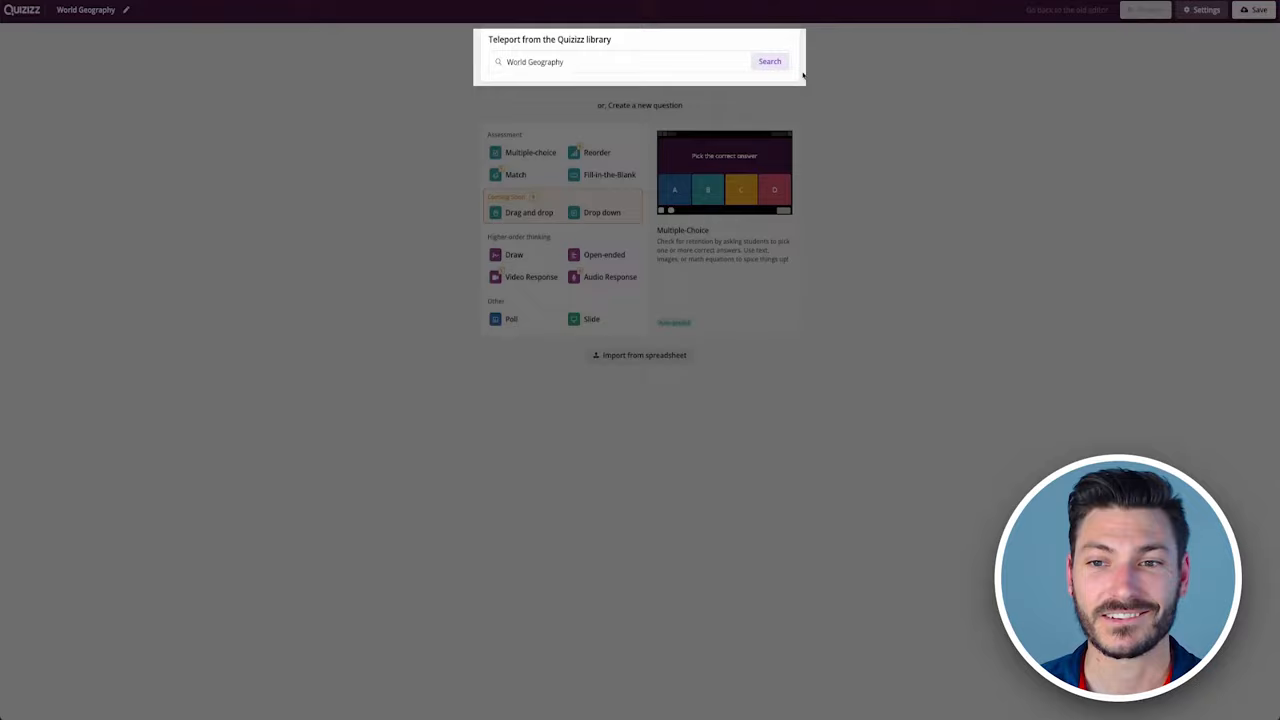
Search for World Geography quizzes and add the continents-count question
left_click(769, 61)
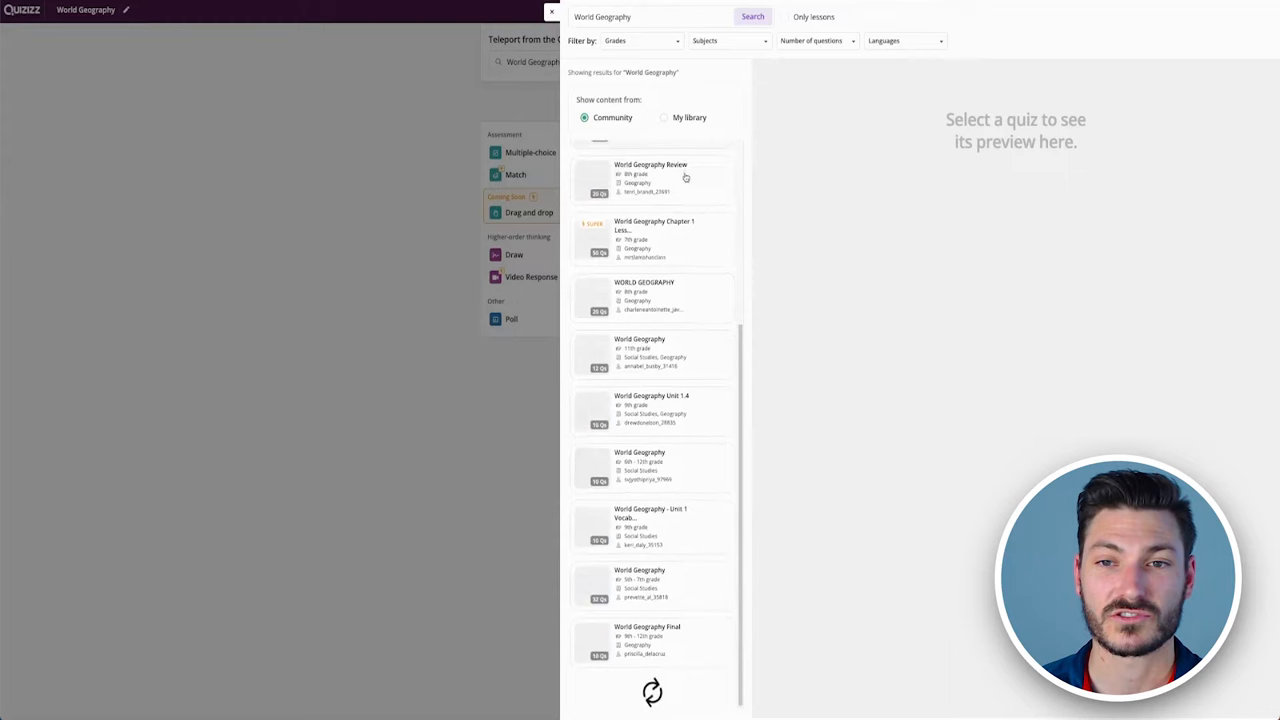
left_click(650, 165)
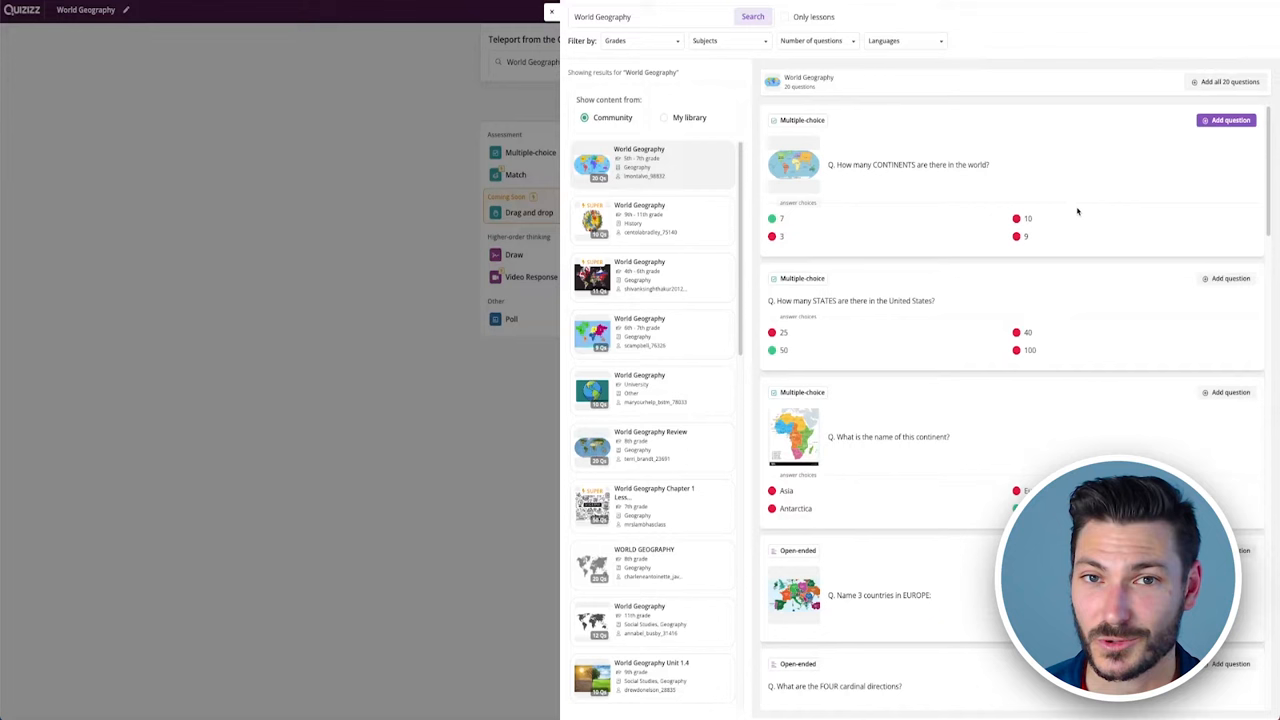
left_click(1226, 120)
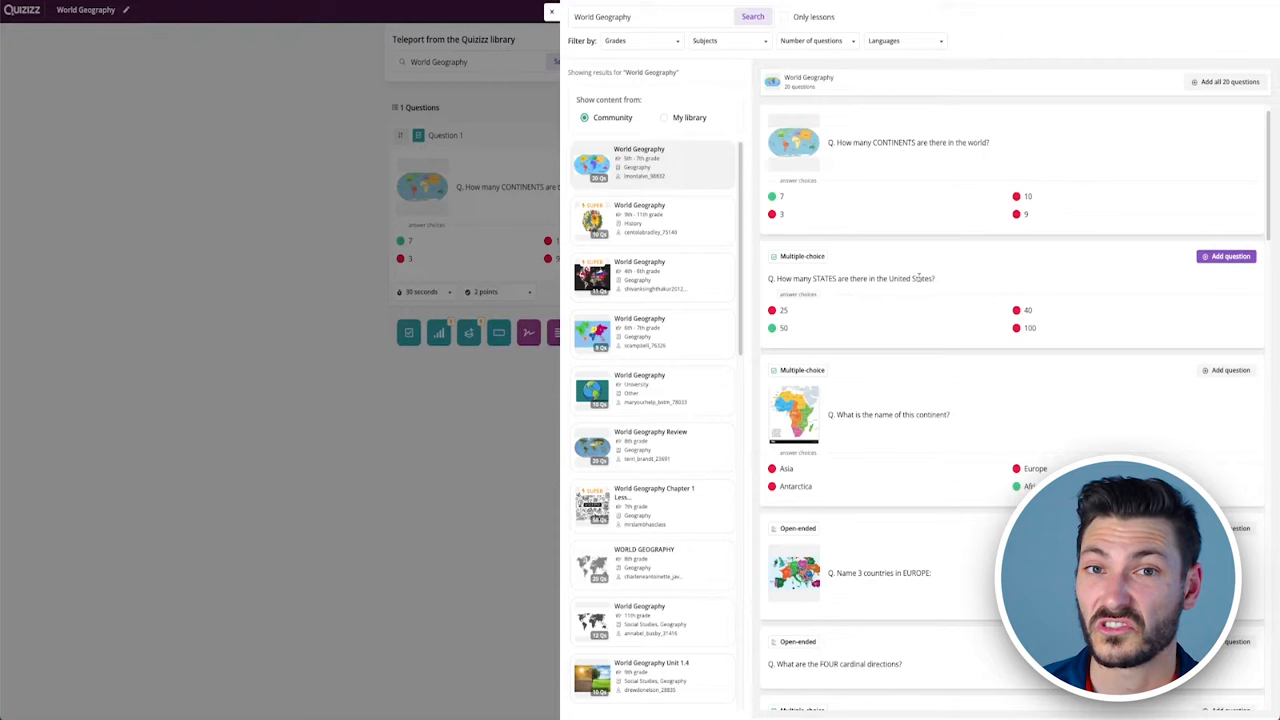
Add the name-this-continent question and scroll through more questions
double_click(855, 278)
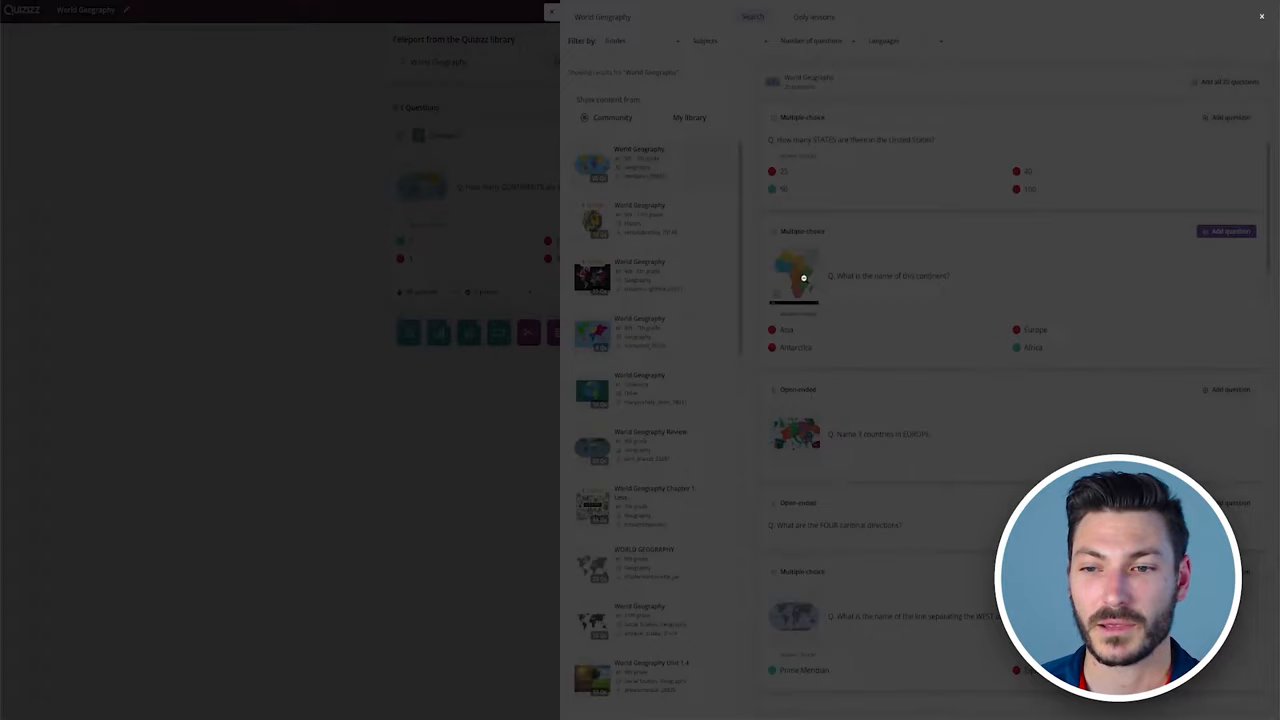
left_click(794, 277)
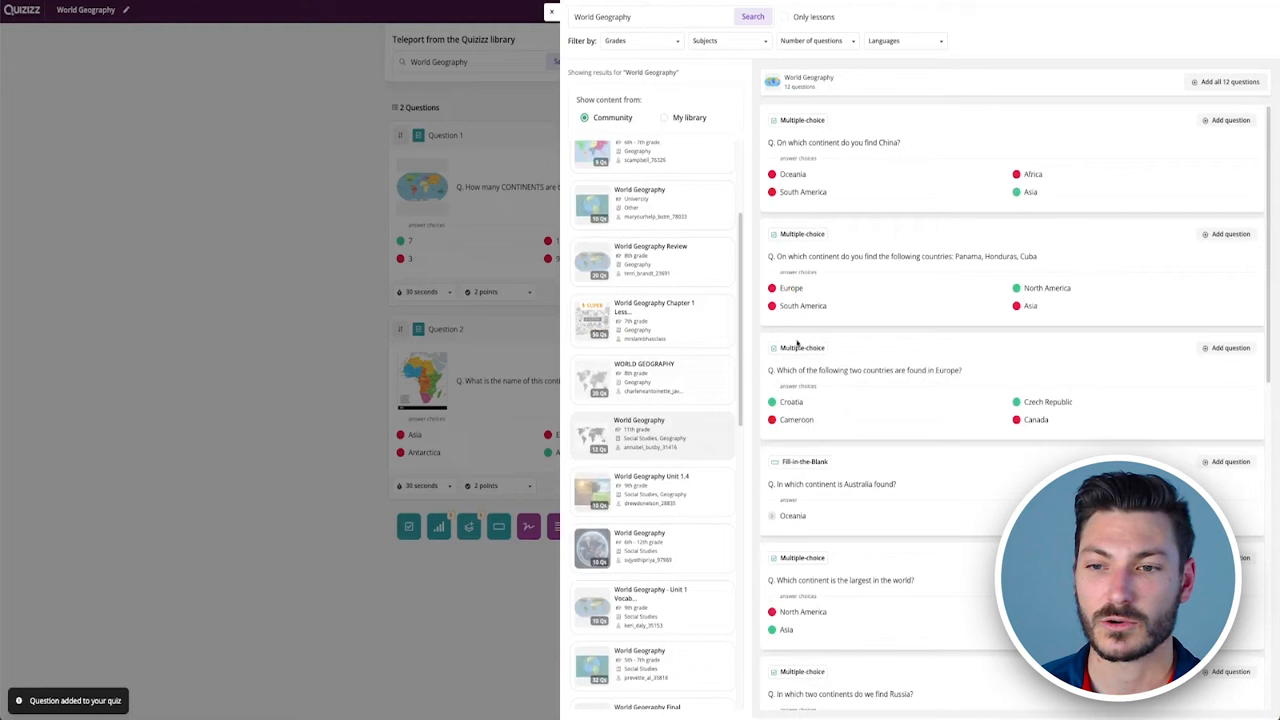
scroll("down", 3)
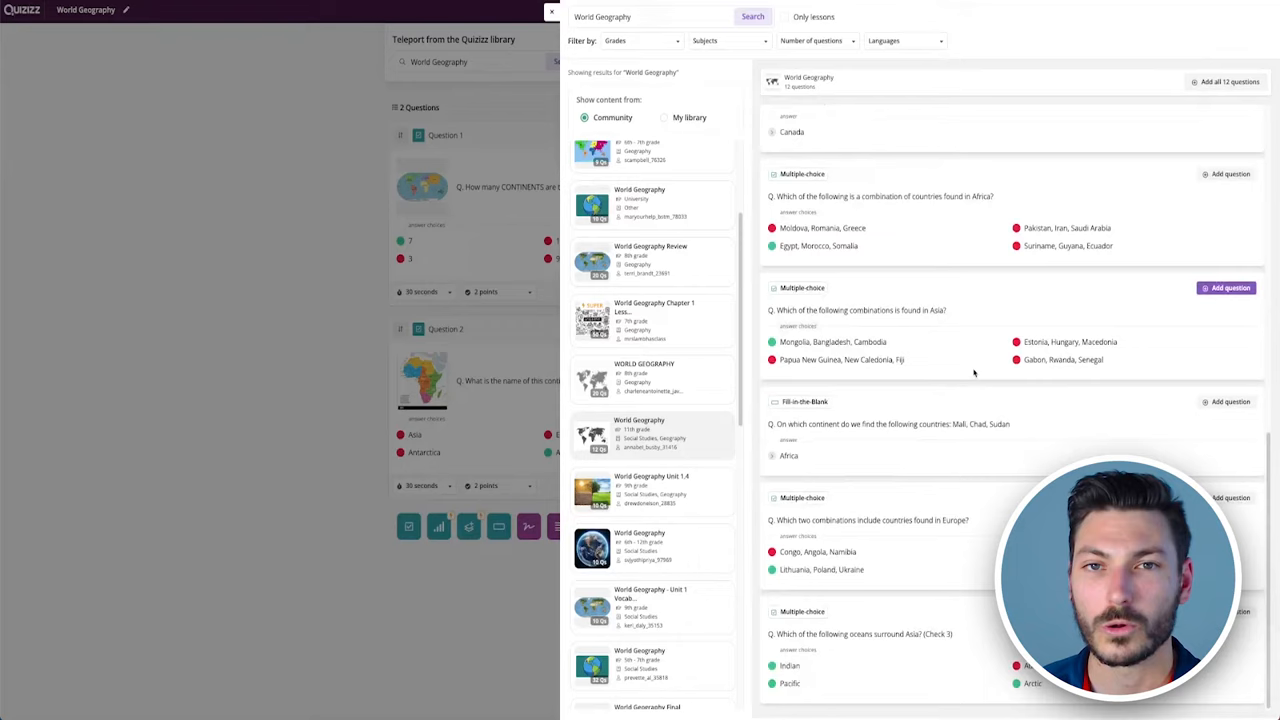
scroll("down", 3)
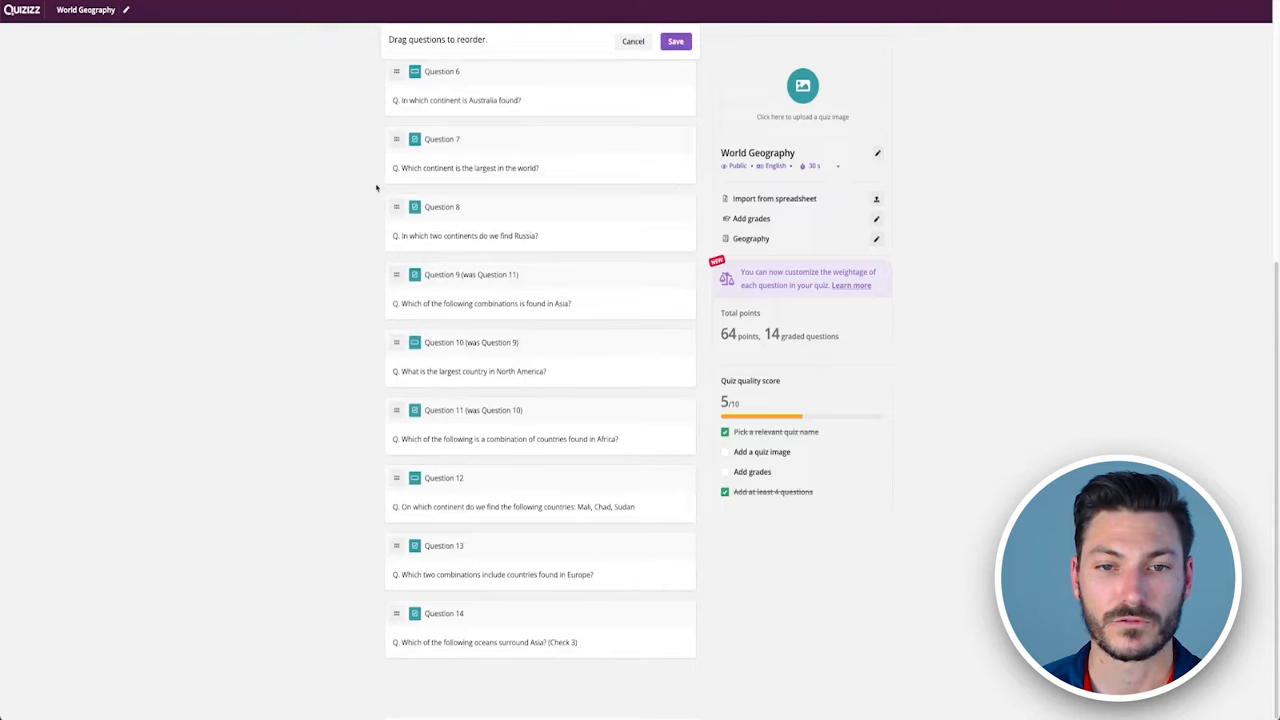
Save the new order of the 14 questions
left_click(675, 41)
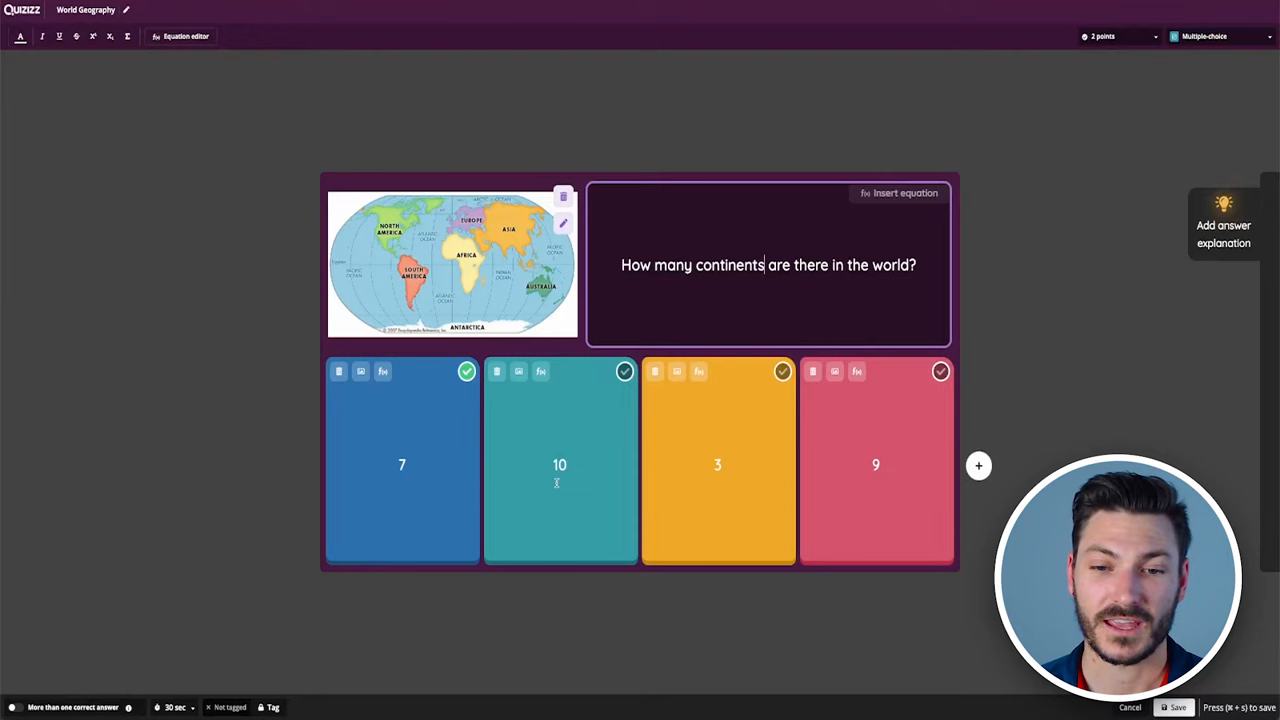
Open the equation editor on the continents question
left_click(898, 192)
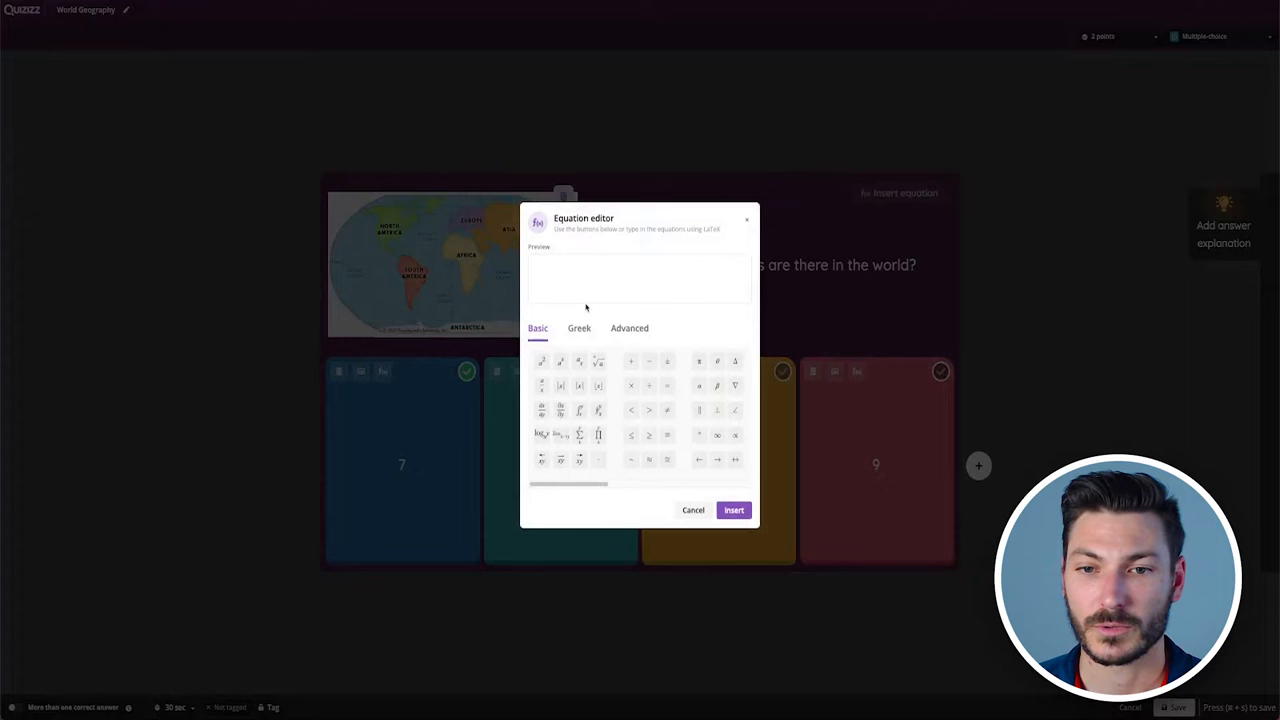
left_click(542, 362)
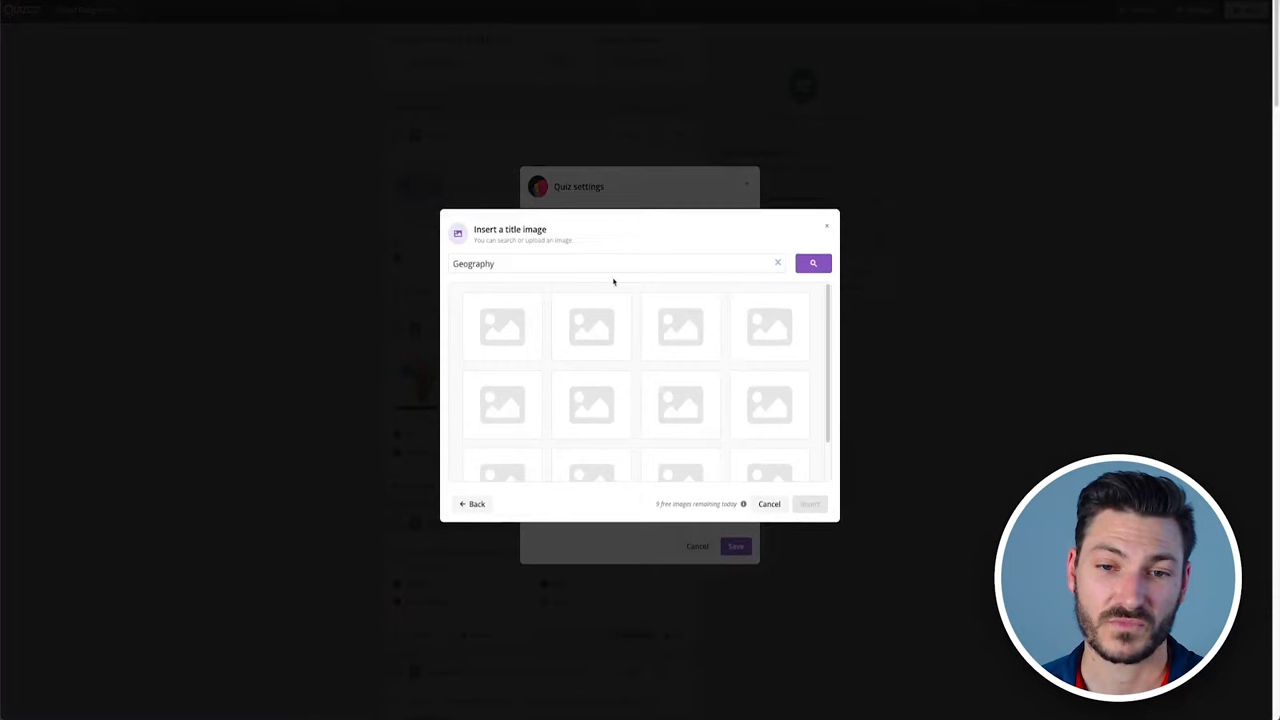
Insert the globe title image and set the grade range to 7th–8th
left_click(504, 447)
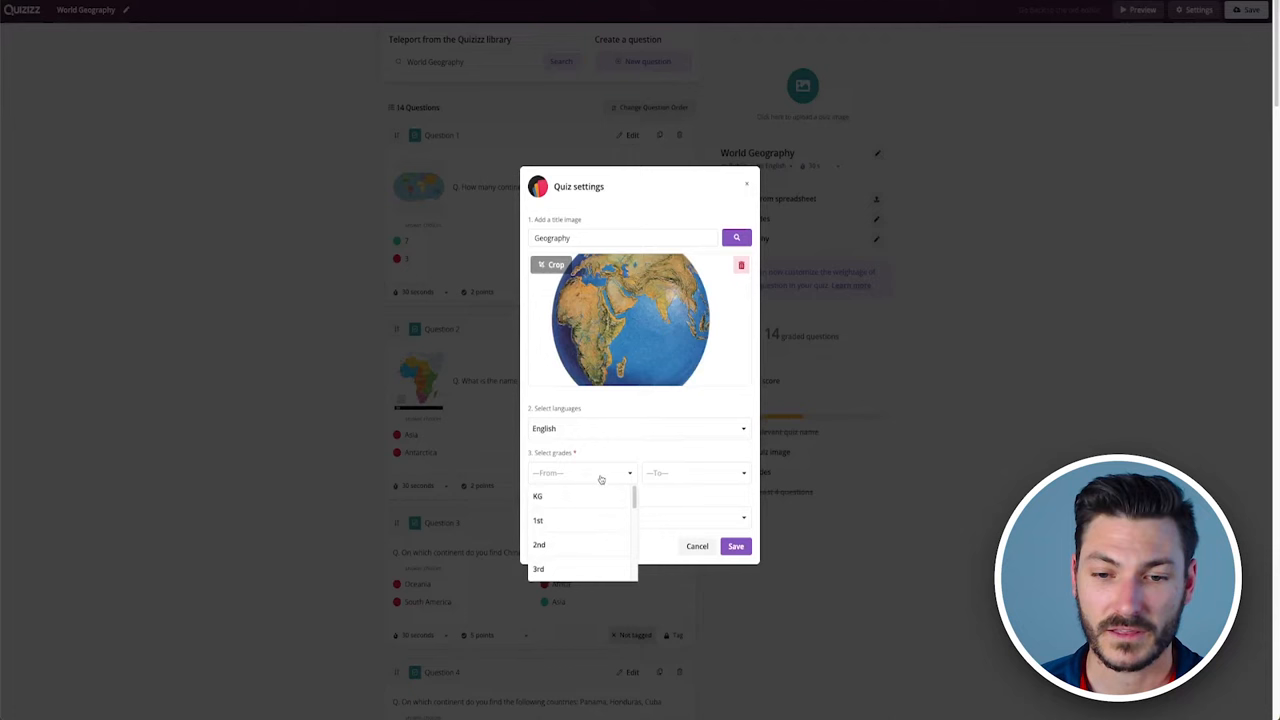
left_click(538, 473)
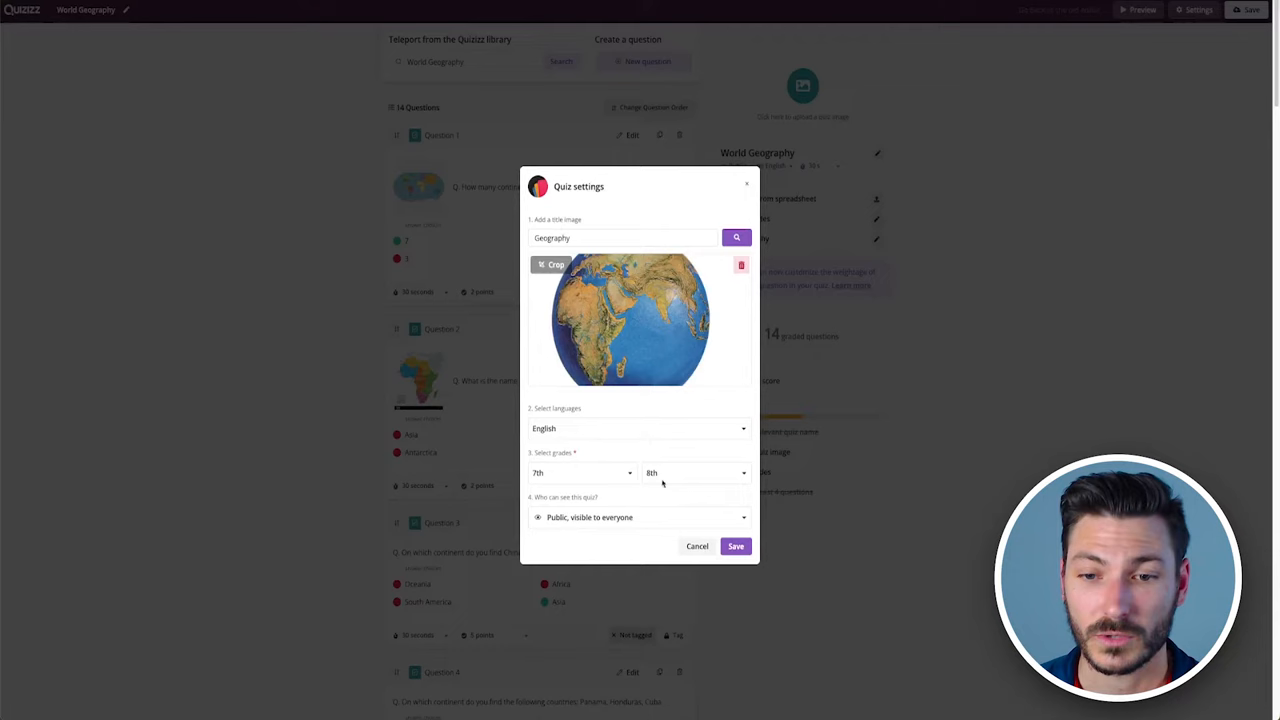
left_click(735, 546)
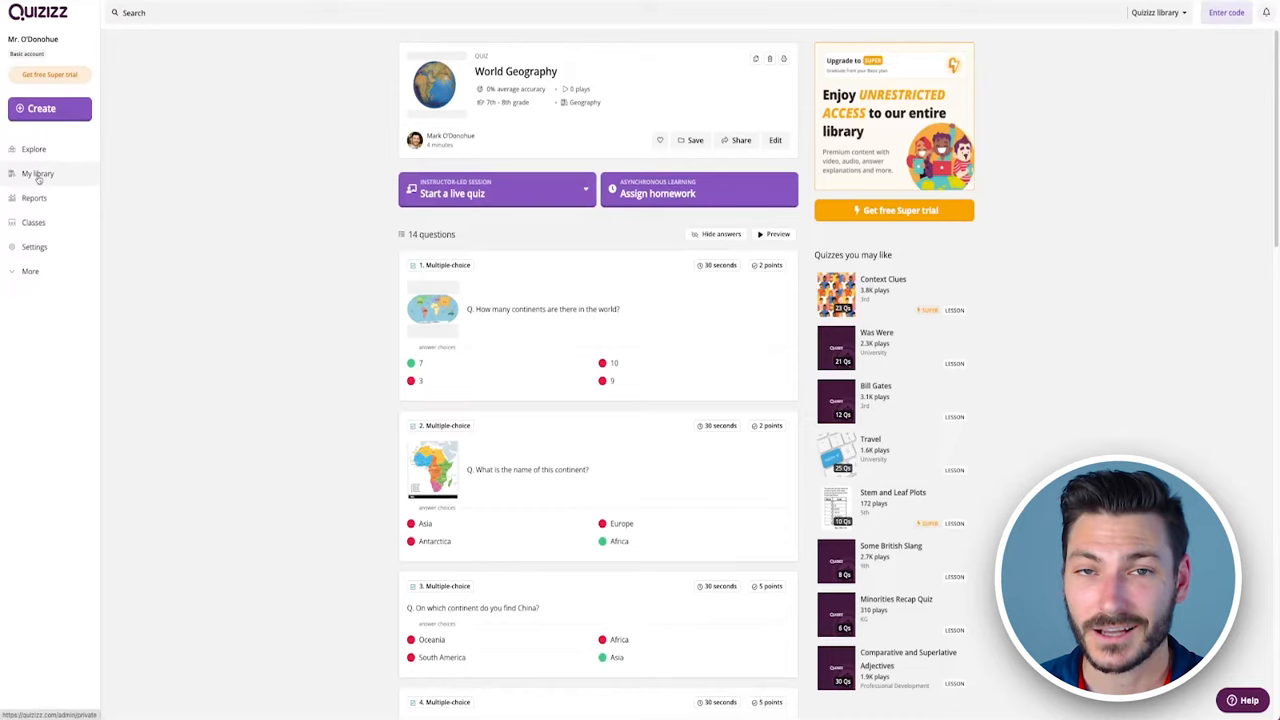
Browse My library, where the 14-question World Geography quiz is listed
left_click(38, 173)
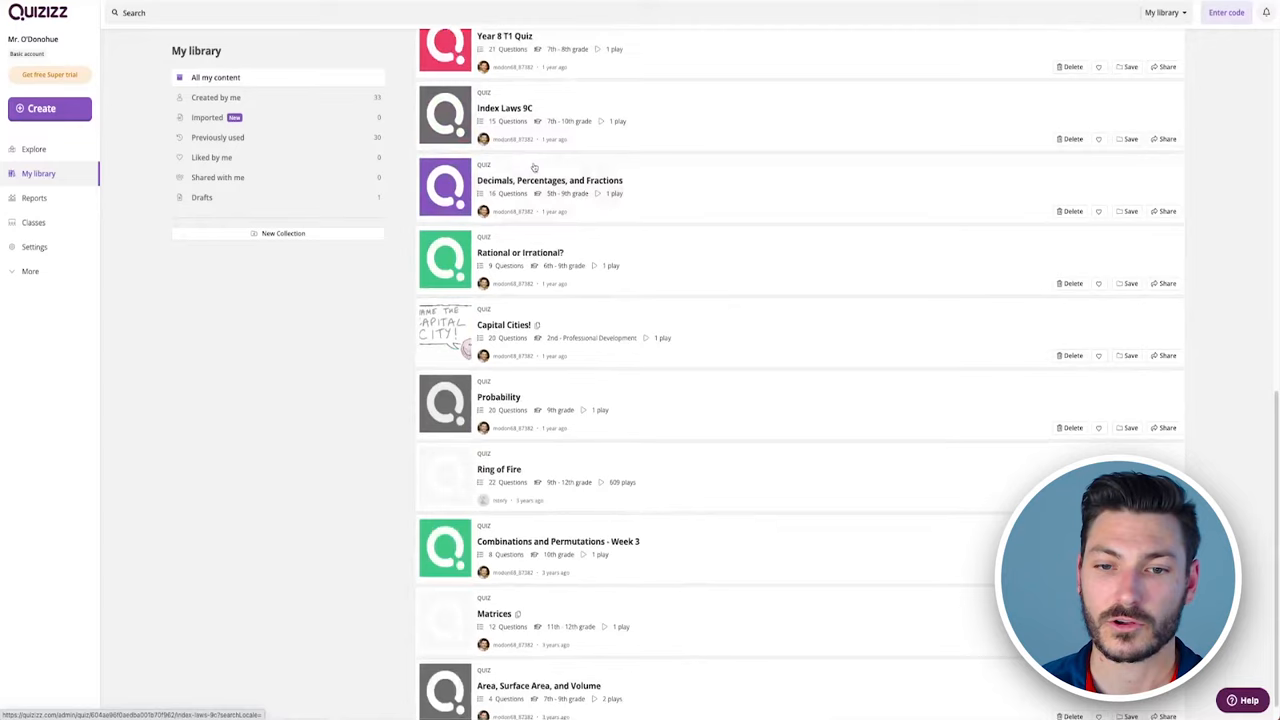
scroll("down", 3)
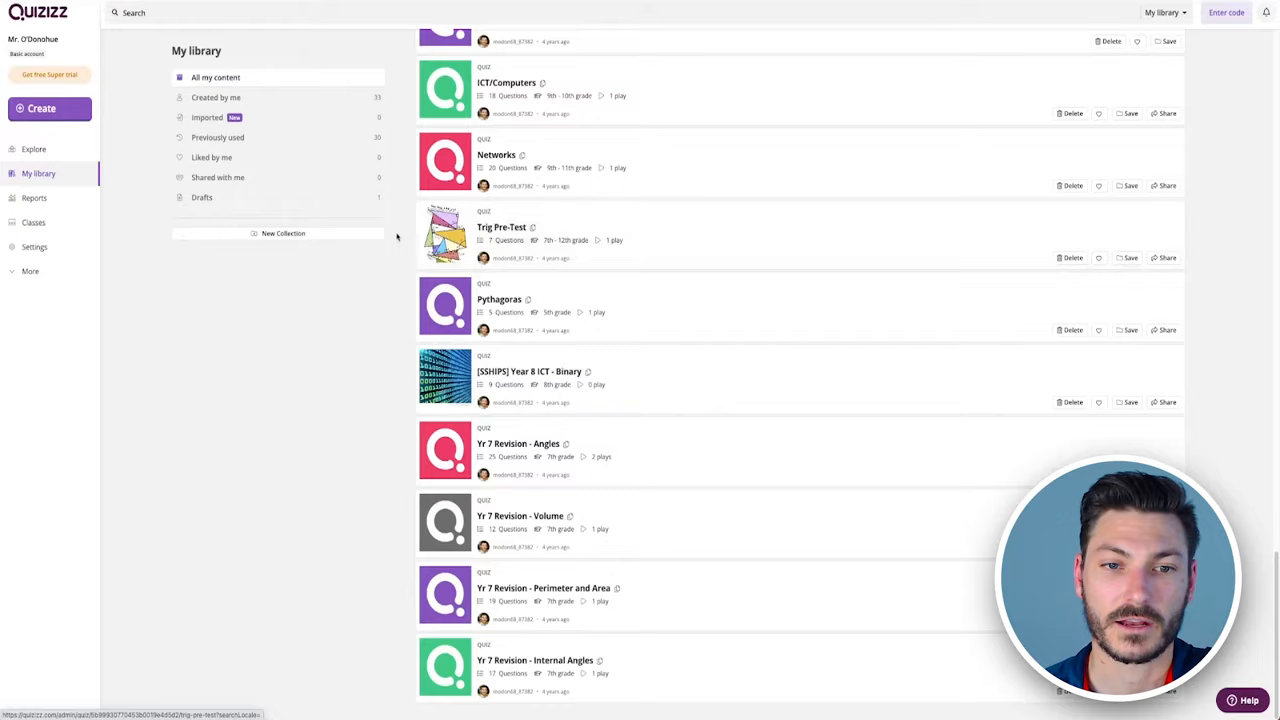
scroll("down", 3)
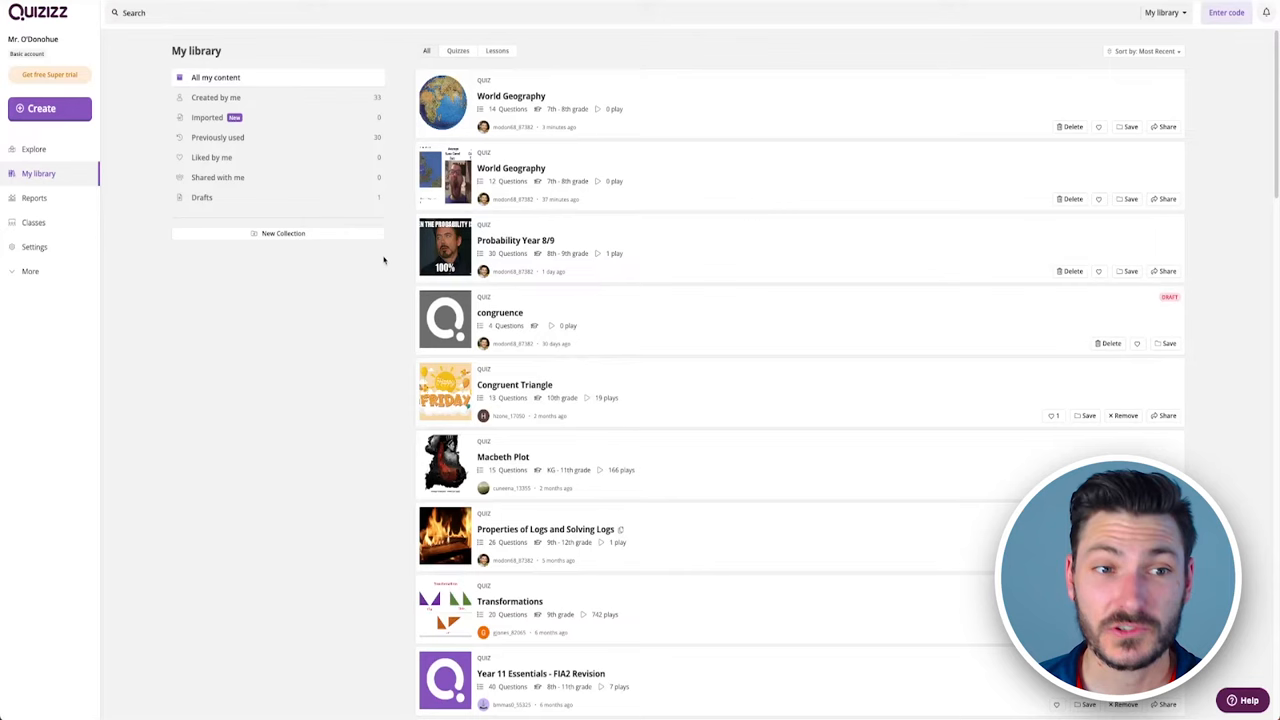
Open the World Geography quiz to reach its live session options
left_click(511, 95)
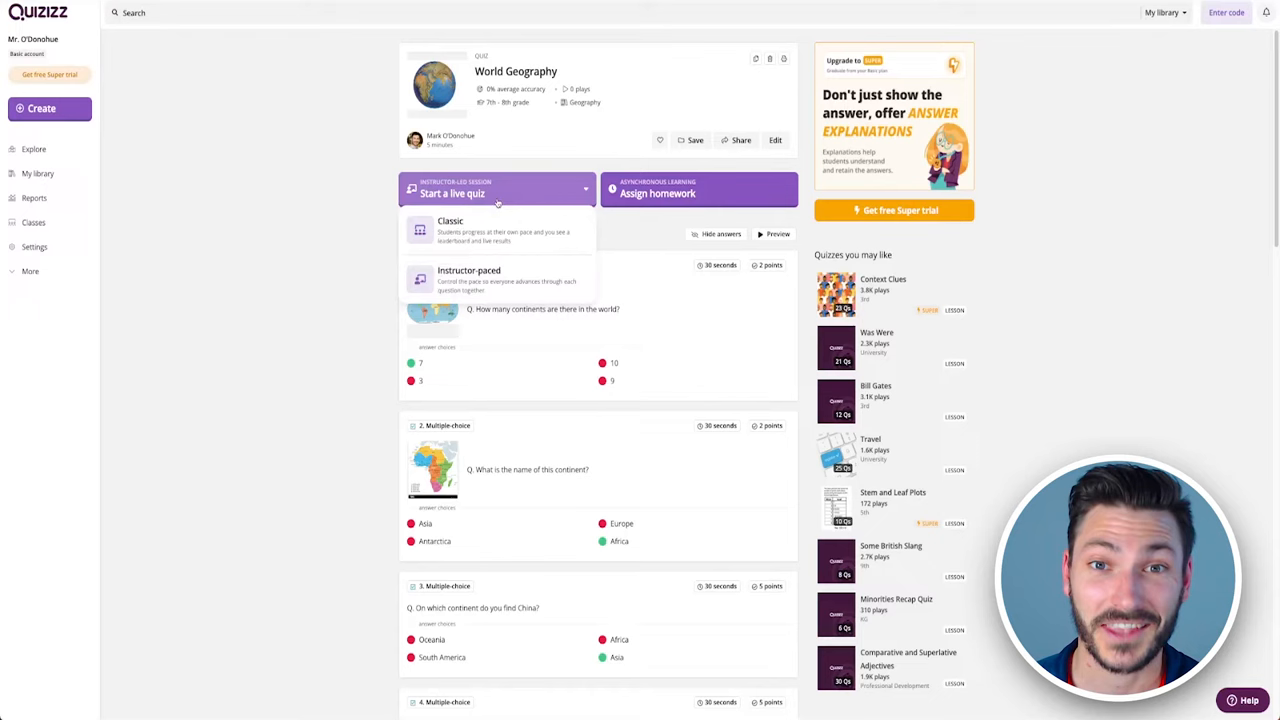
Choose a Classic live session and scroll to its General Settings
left_click(450, 230)
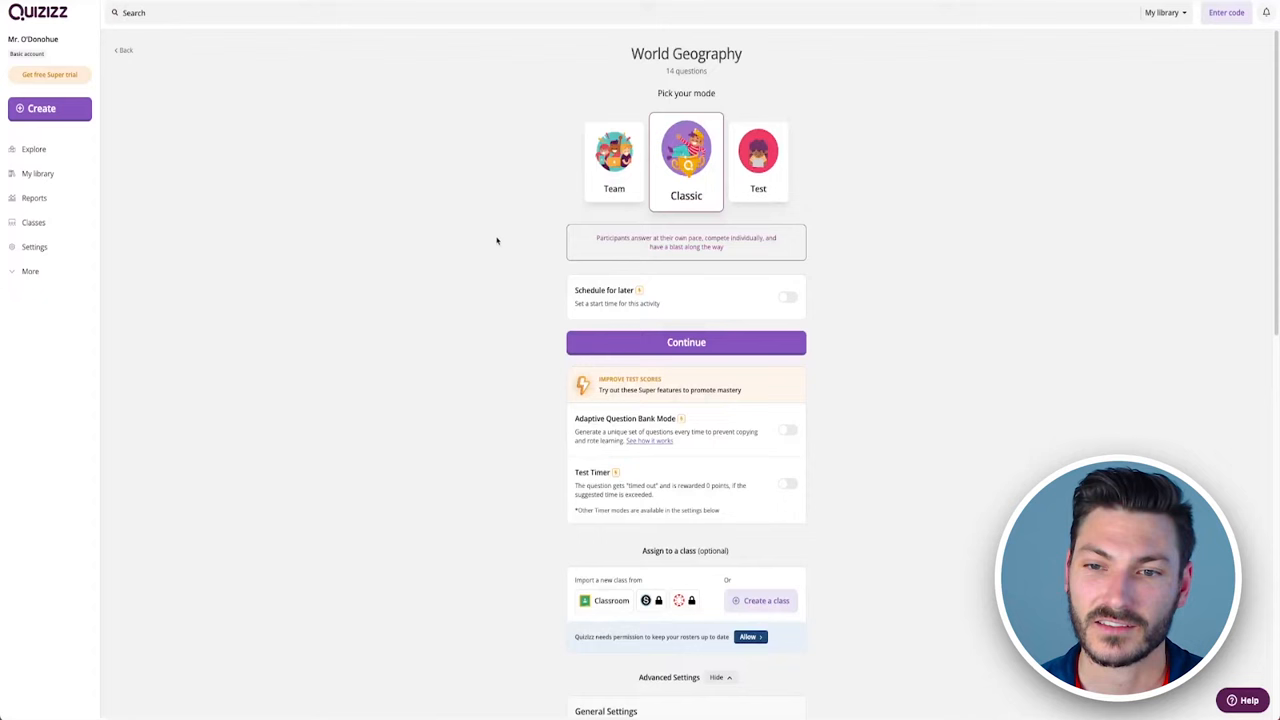
scroll("down", 3)
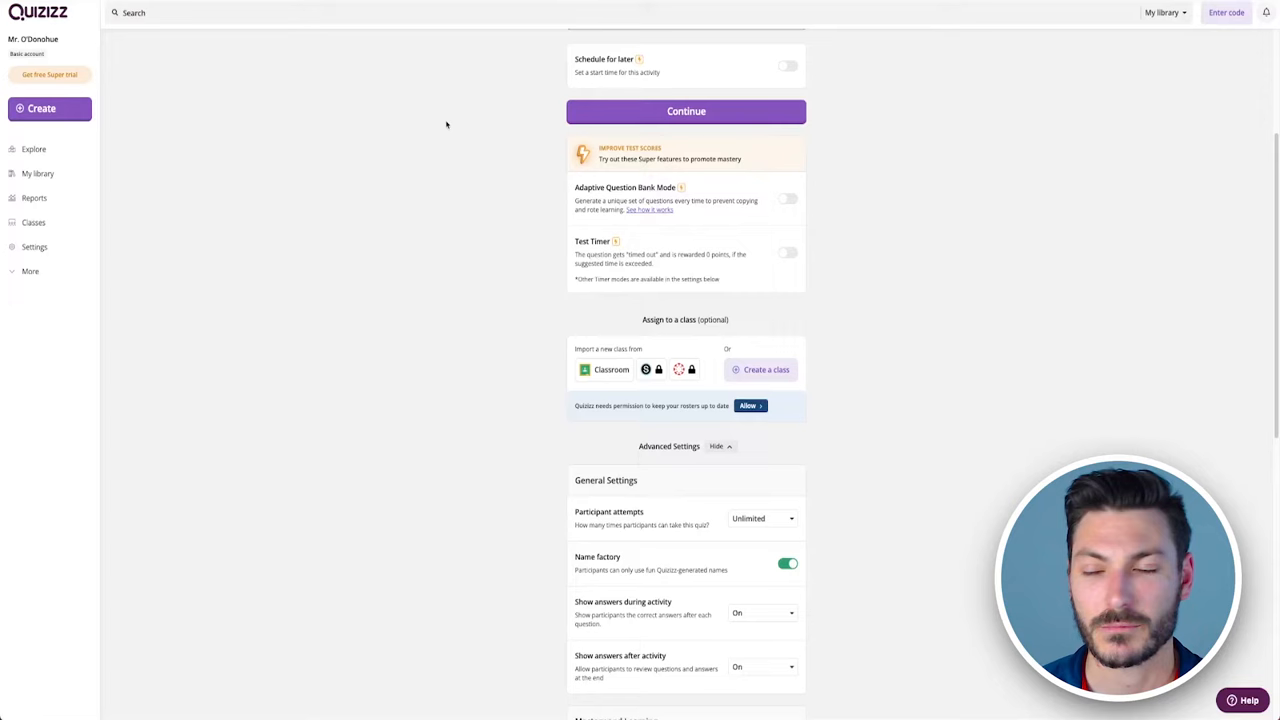
scroll("down", 3)
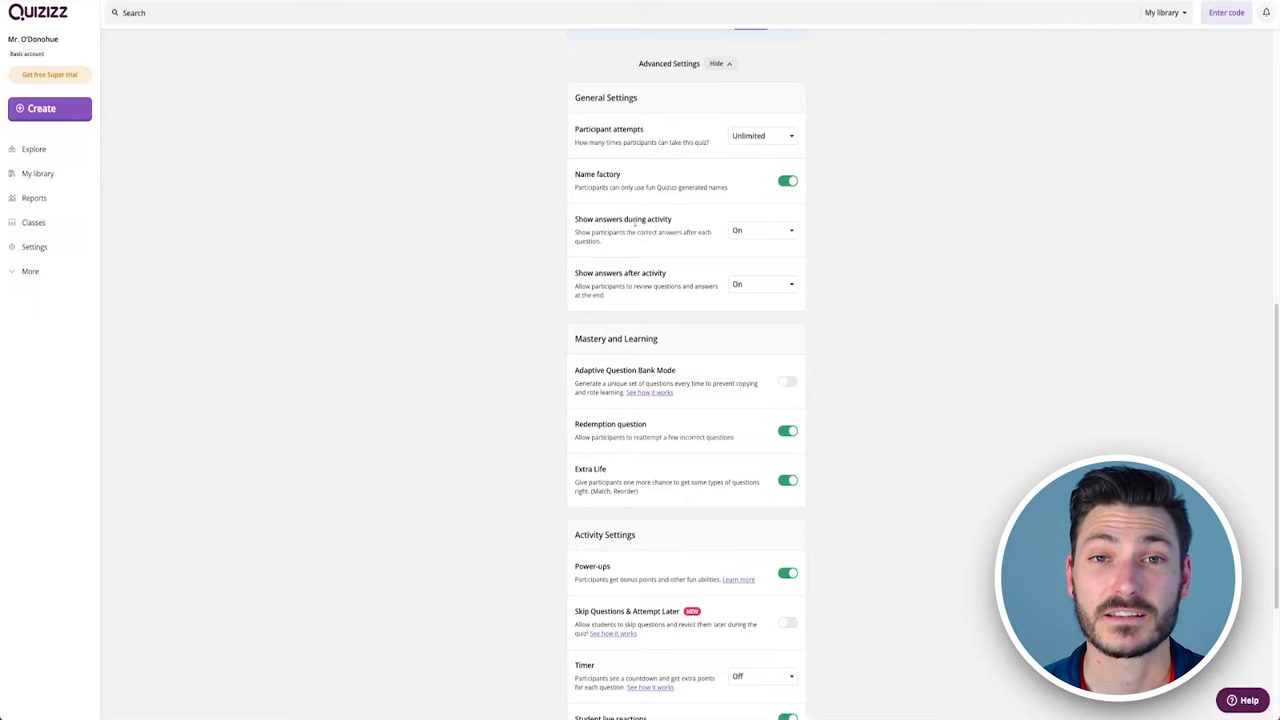
scroll("down", 3)
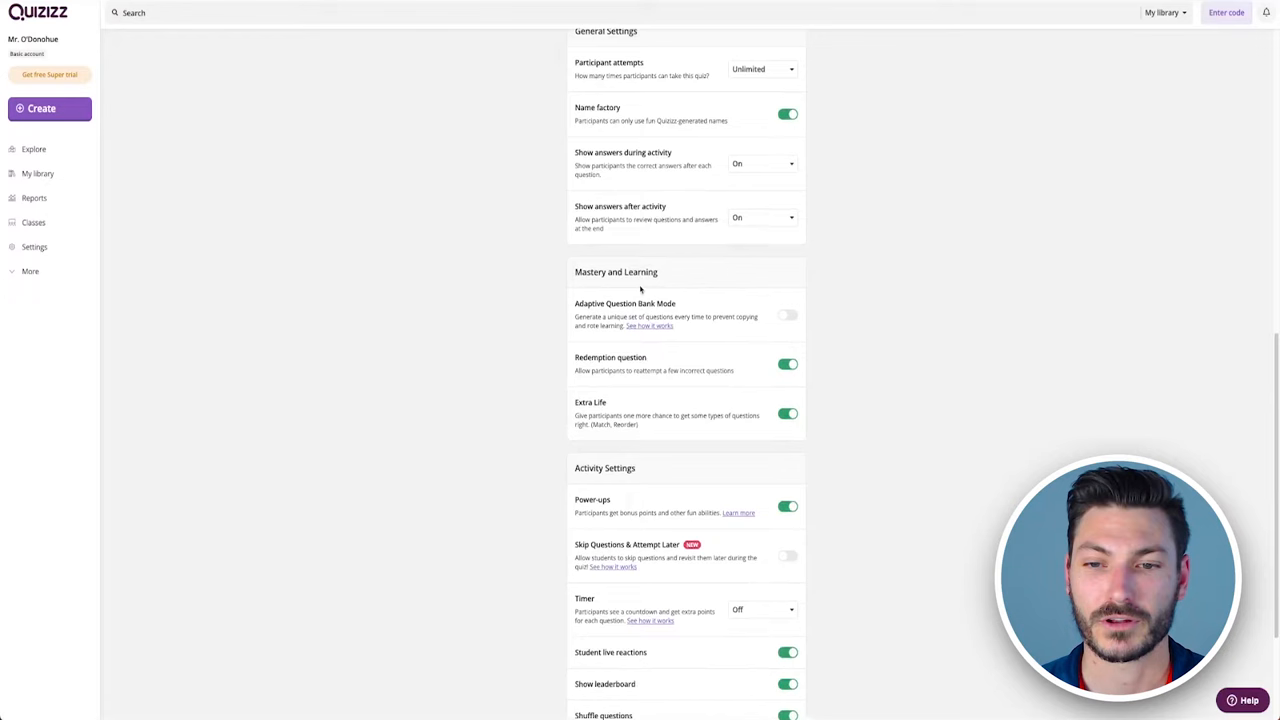
scroll("down", 3)
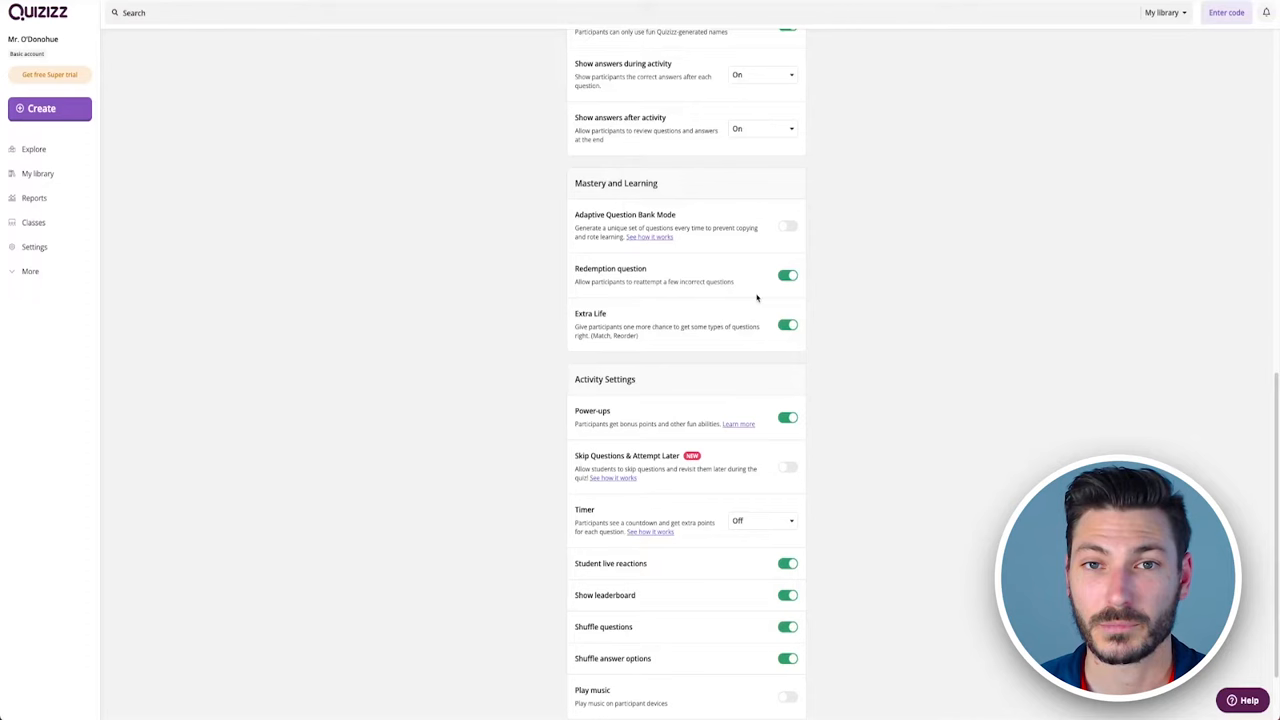
scroll("down", 3)
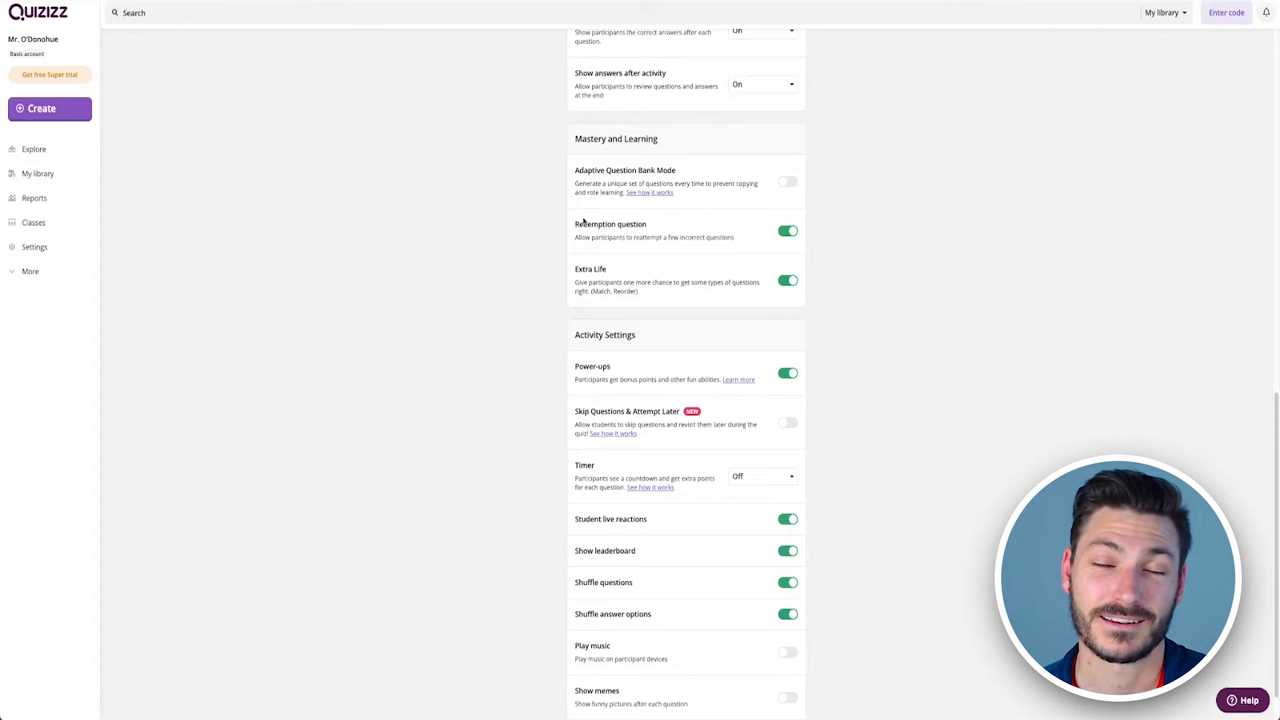
scroll("down", 3)
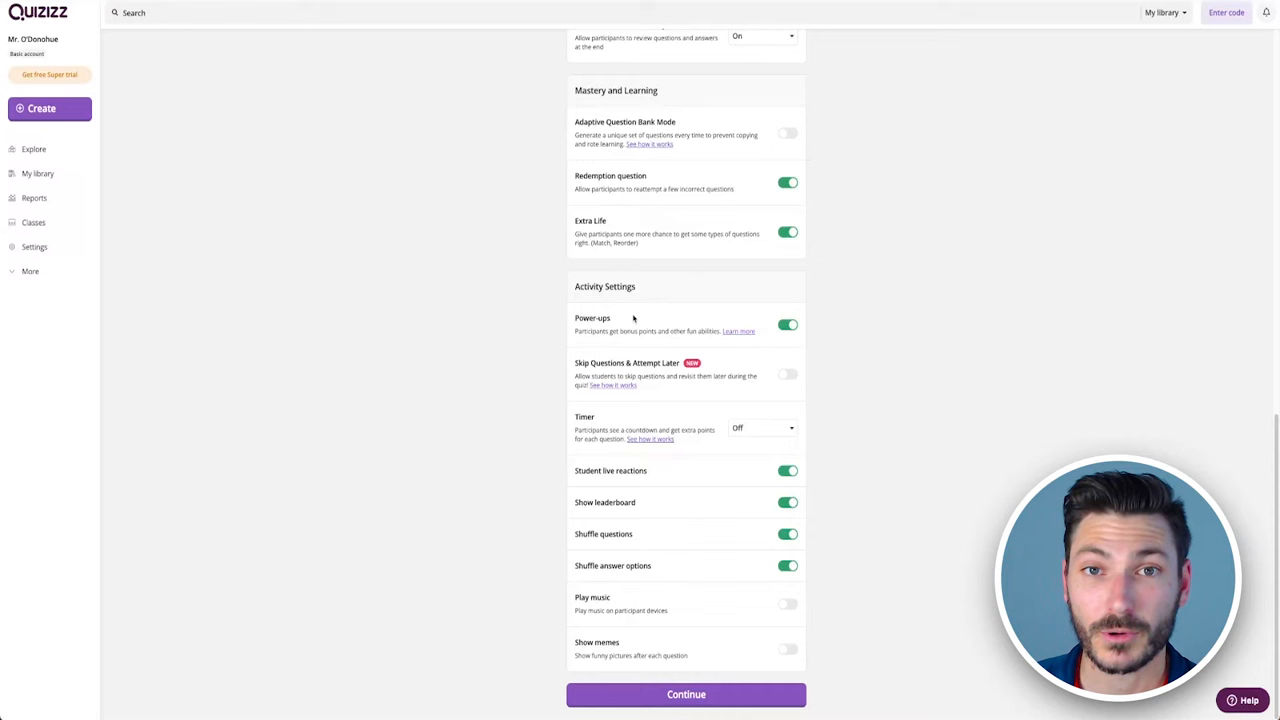
mouse_move(646, 315)
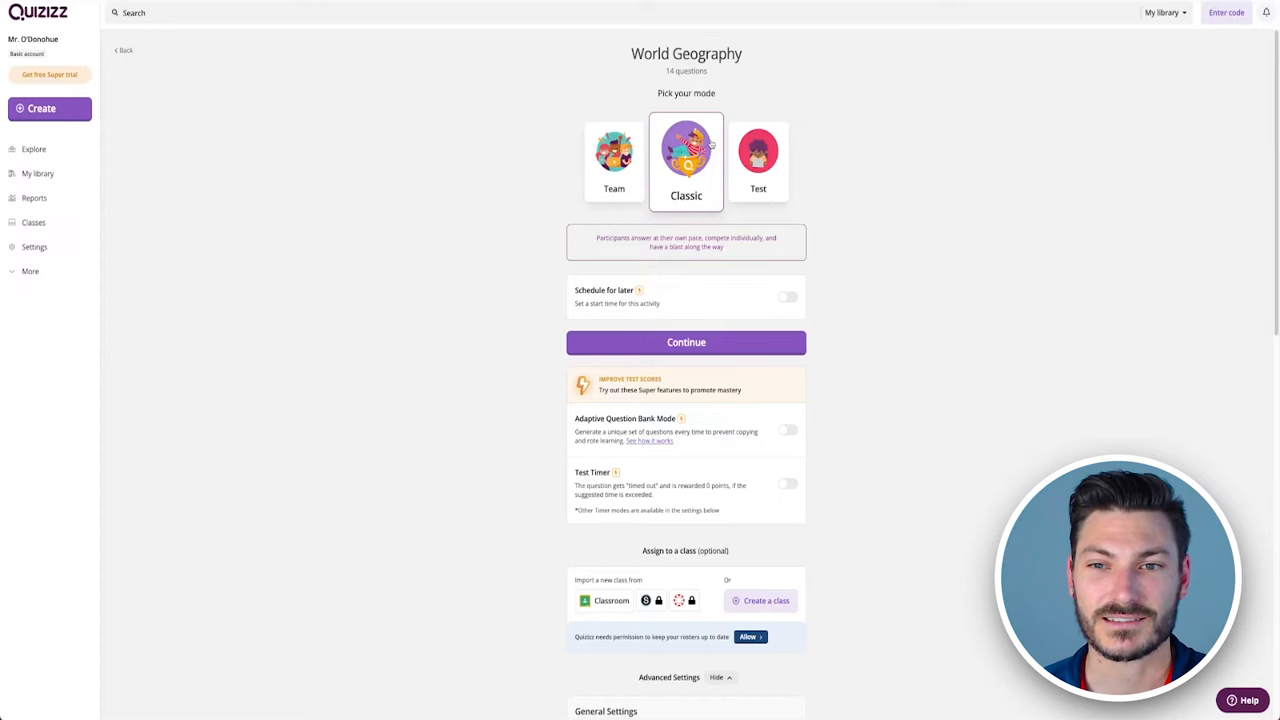
Launch the Classic session to show the lobby with the join code
left_click(686, 342)
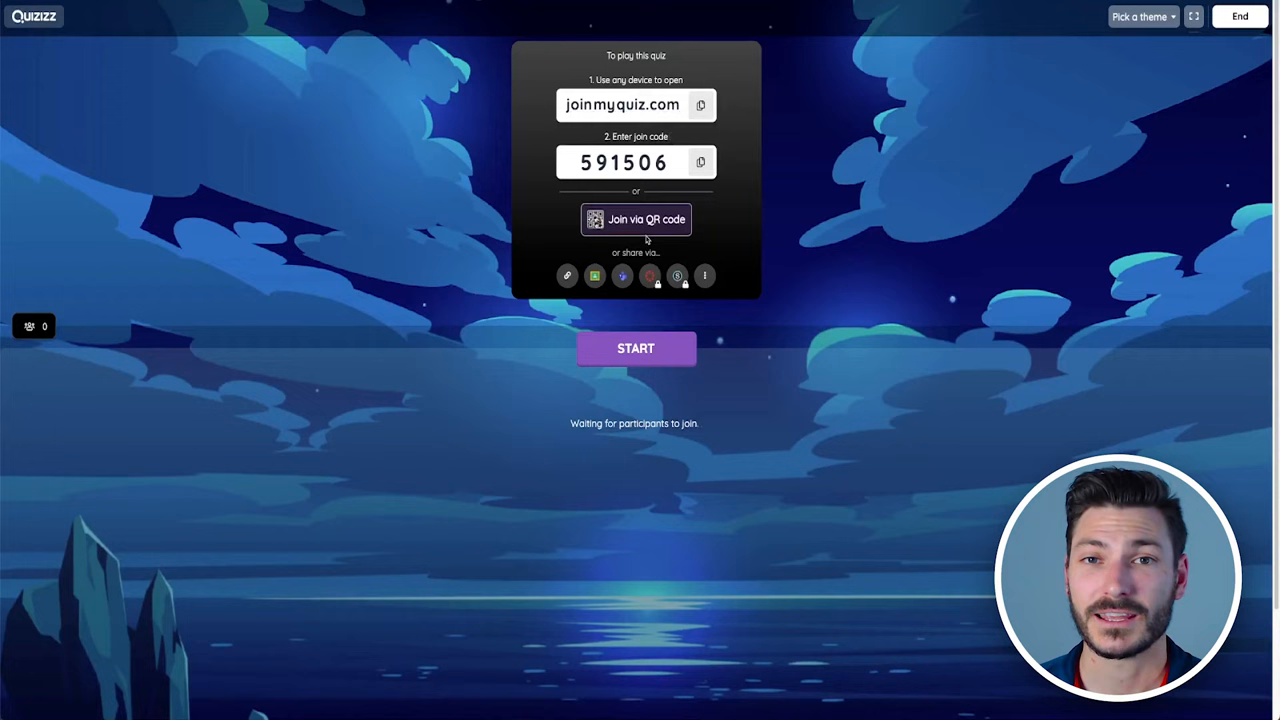
left_click(636, 219)
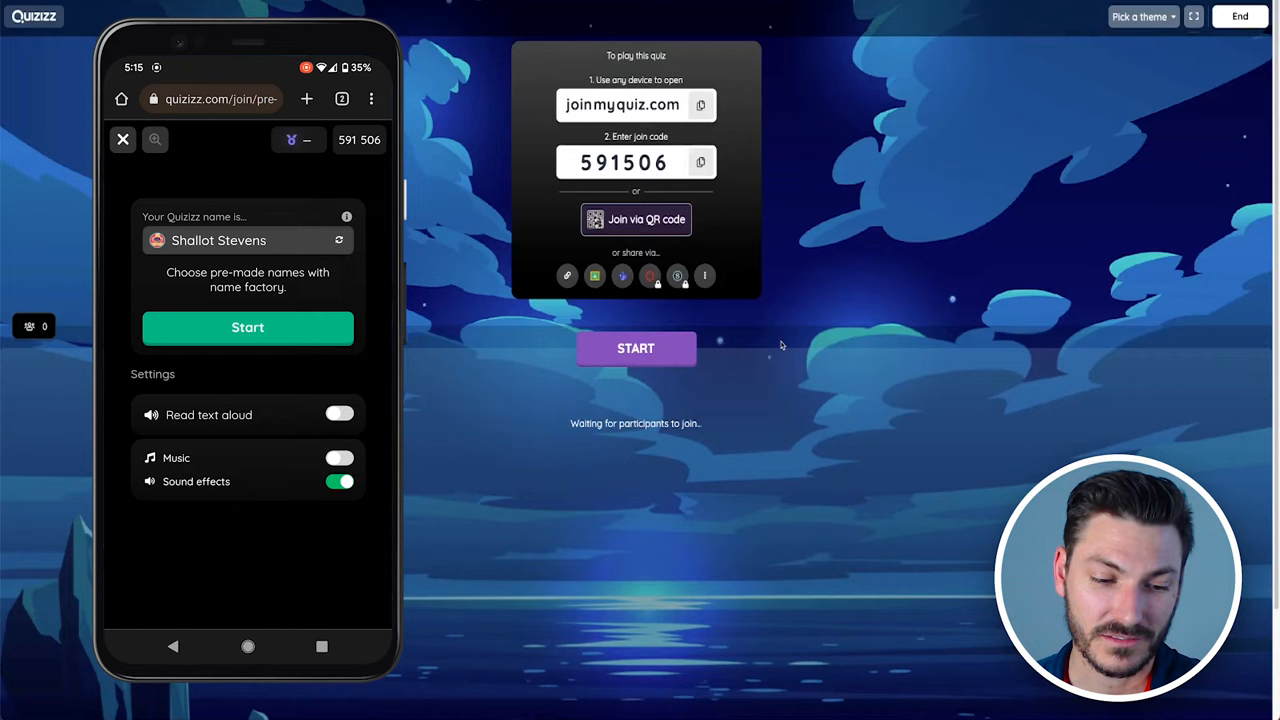
Reroll the random player name until joining the lobby as Durian Dumbledore
left_click(339, 240)
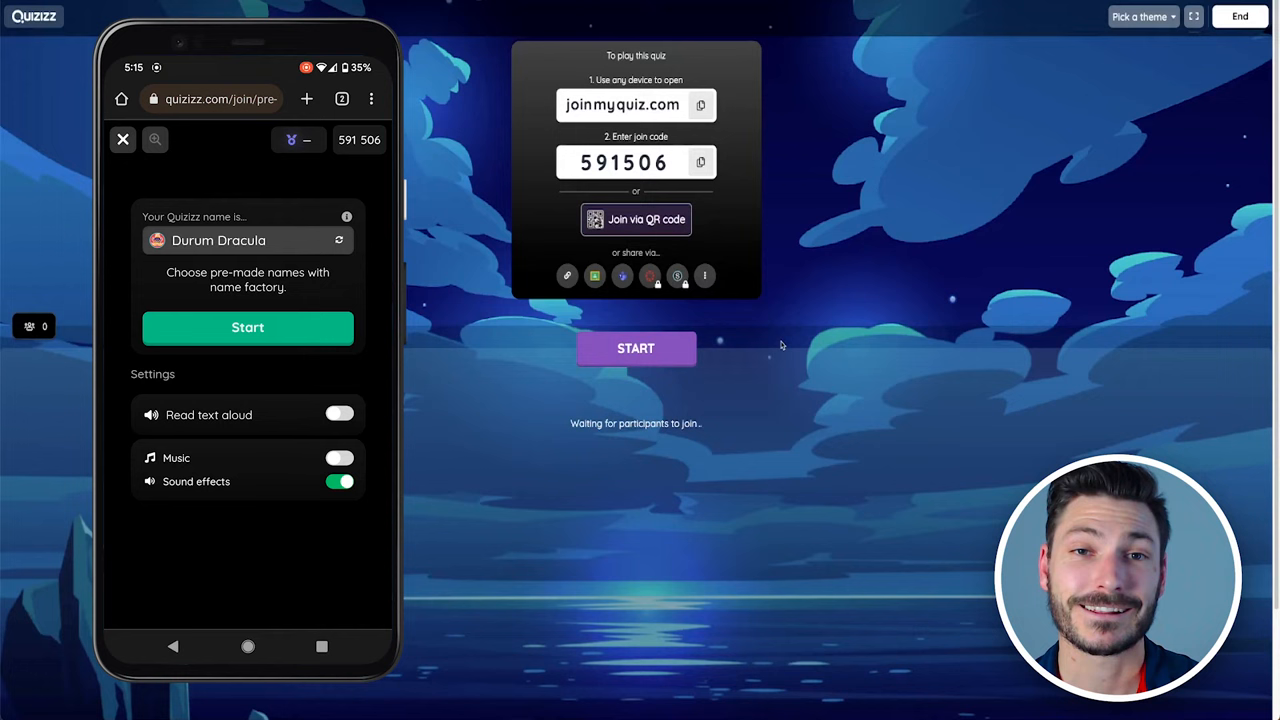
left_click(339, 238)
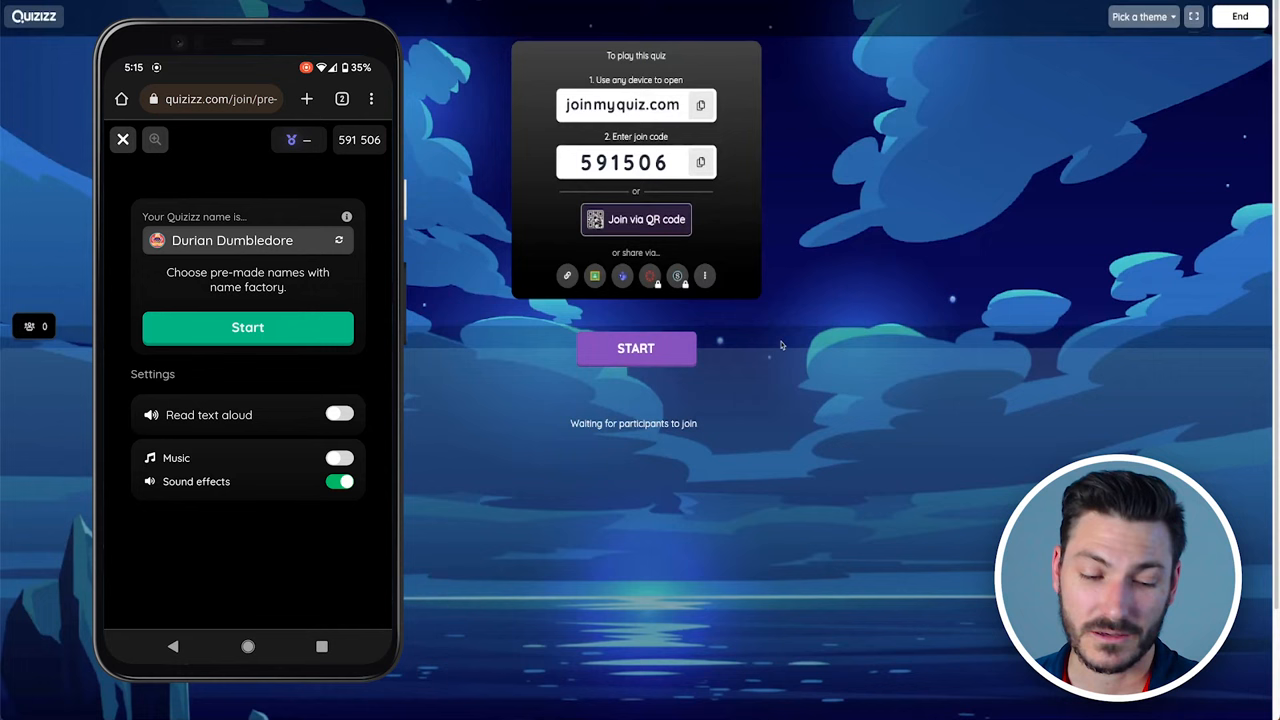
left_click(247, 327)
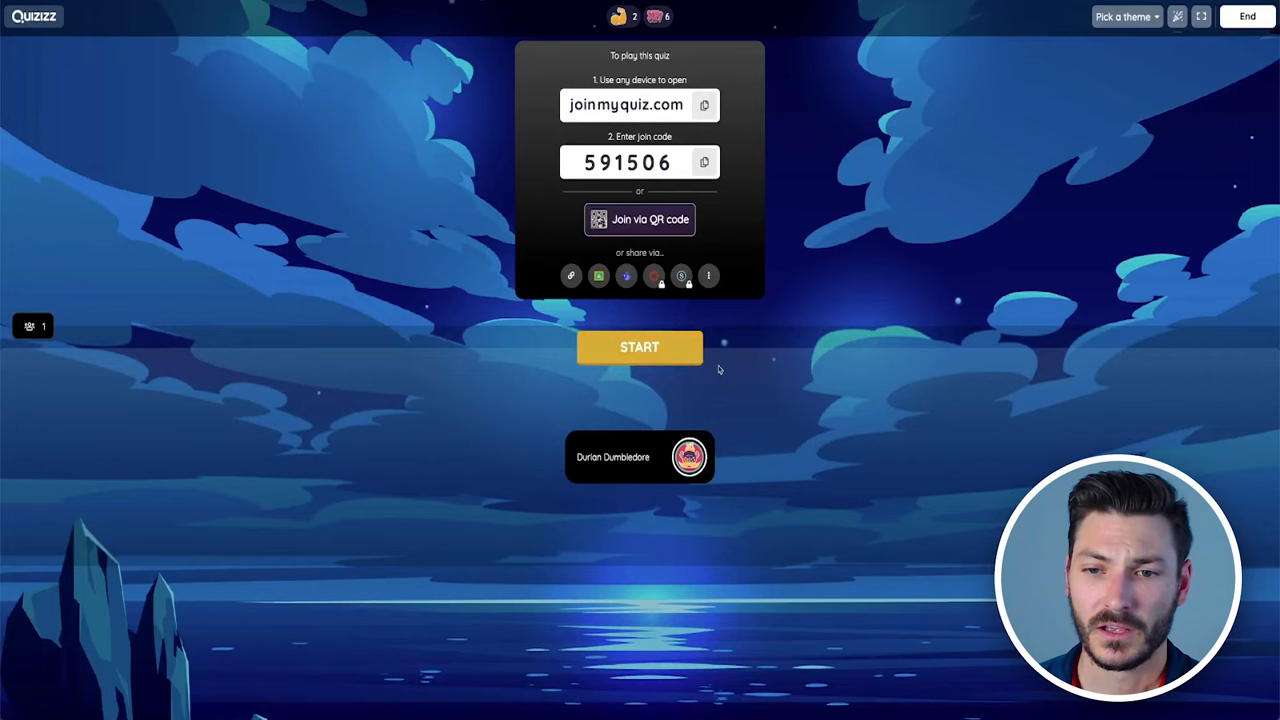
left_click(639, 347)
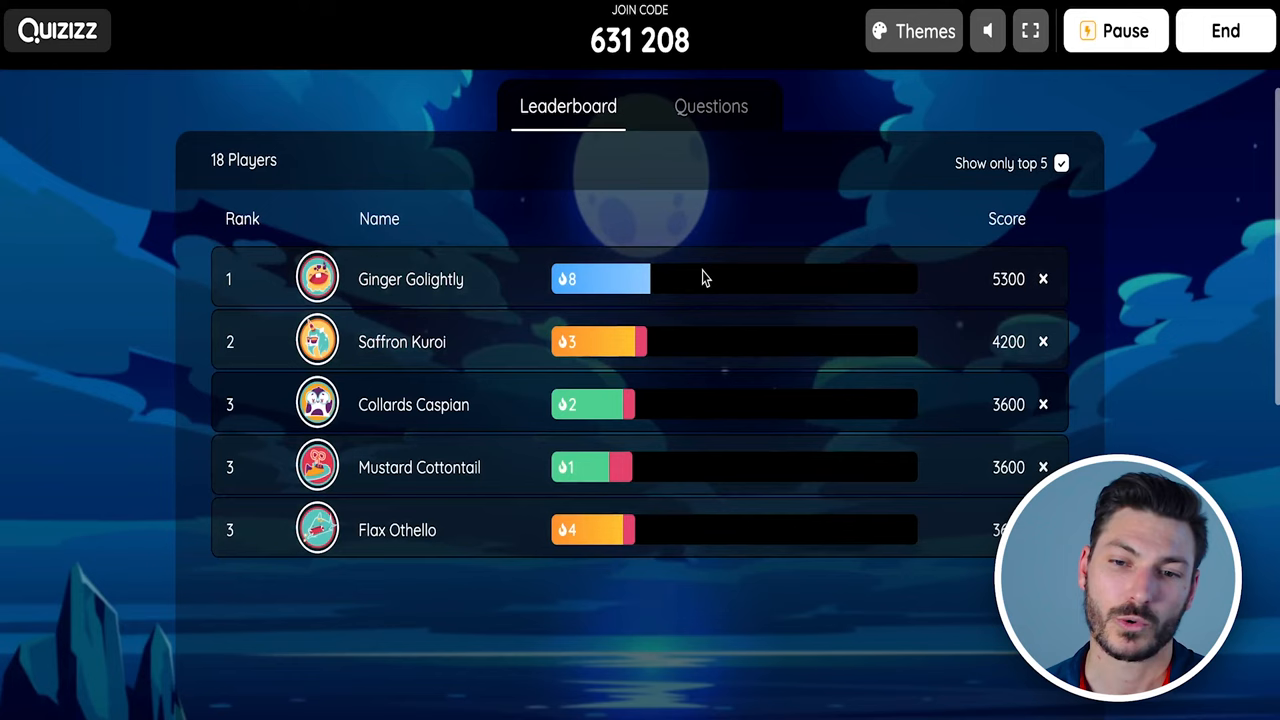
left_click(711, 106)
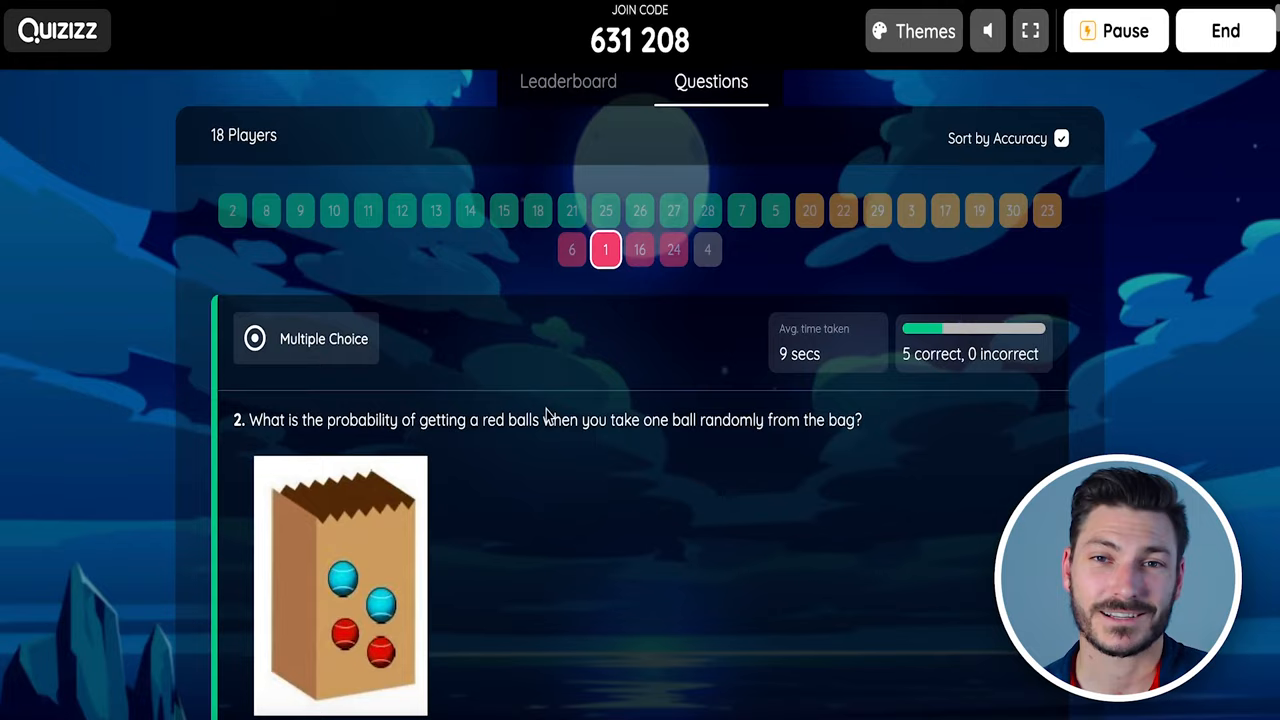
scroll("down", 3)
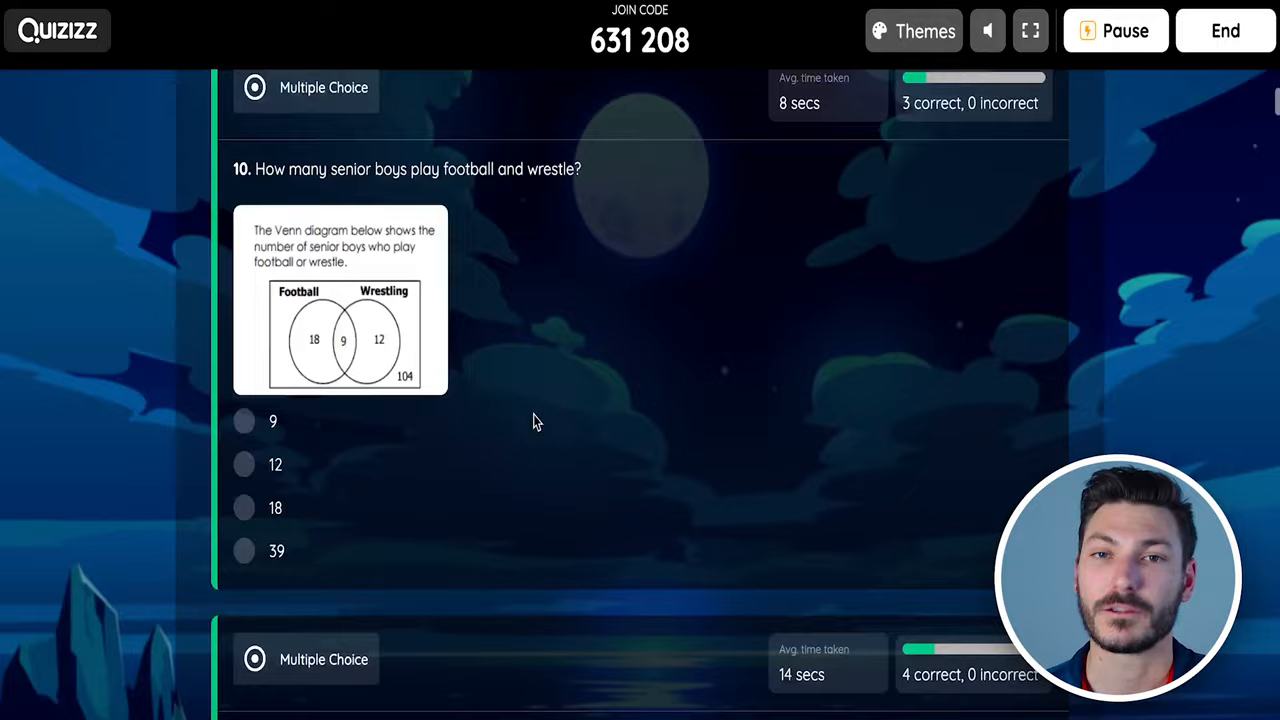
scroll("down", 3)
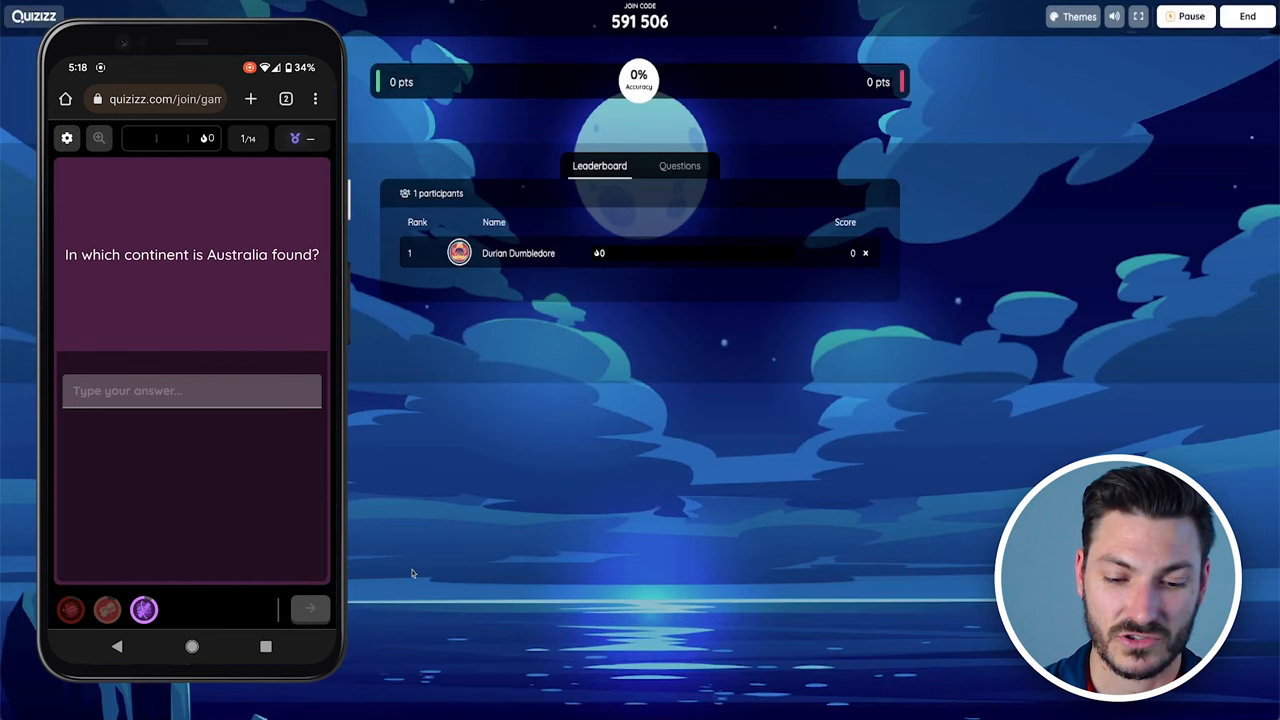
Answer 'Oceania' on the phone and activate the x2 double-points power-up
type("Oceania")
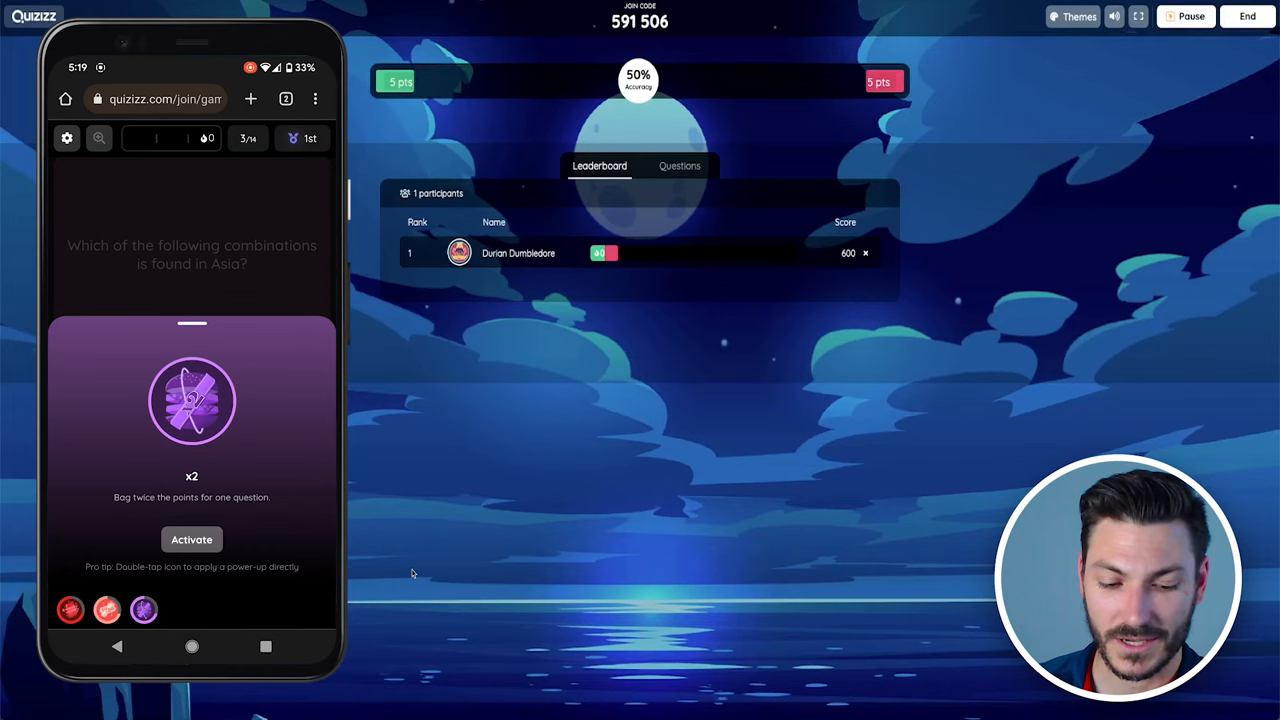
left_click(192, 539)
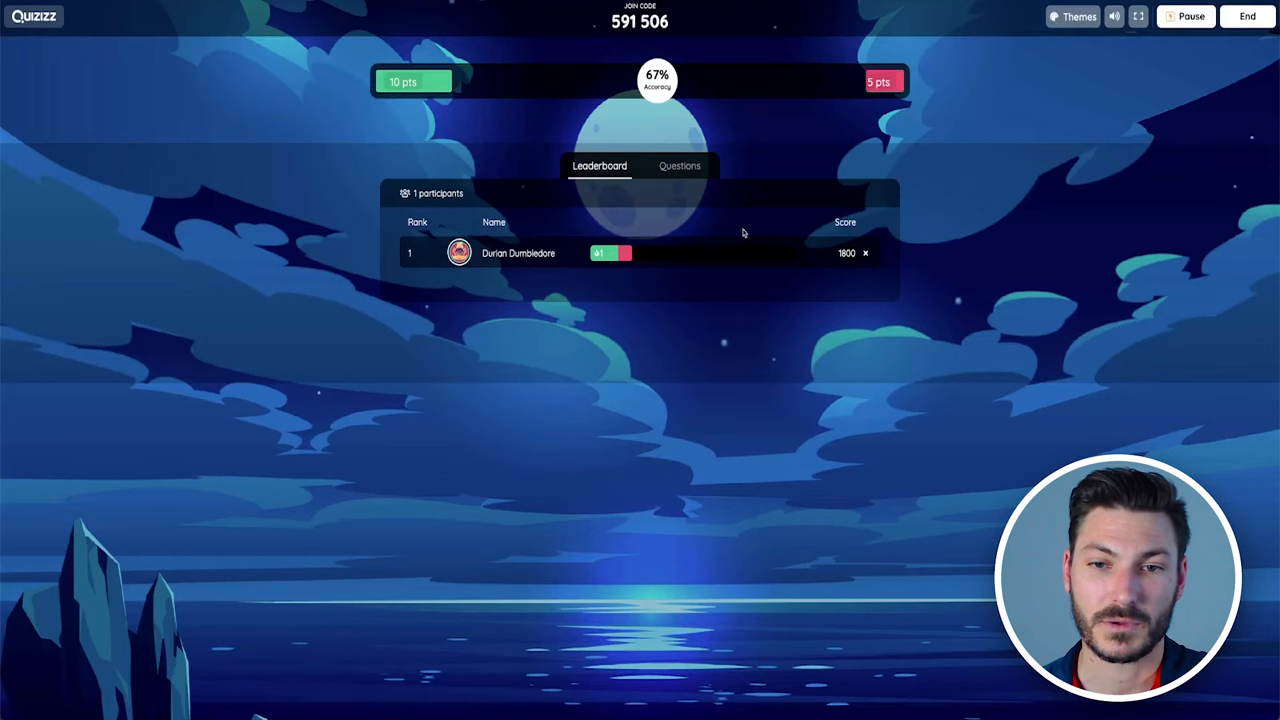
Check the leaderboard, then end the live World Geography game
left_click(679, 165)
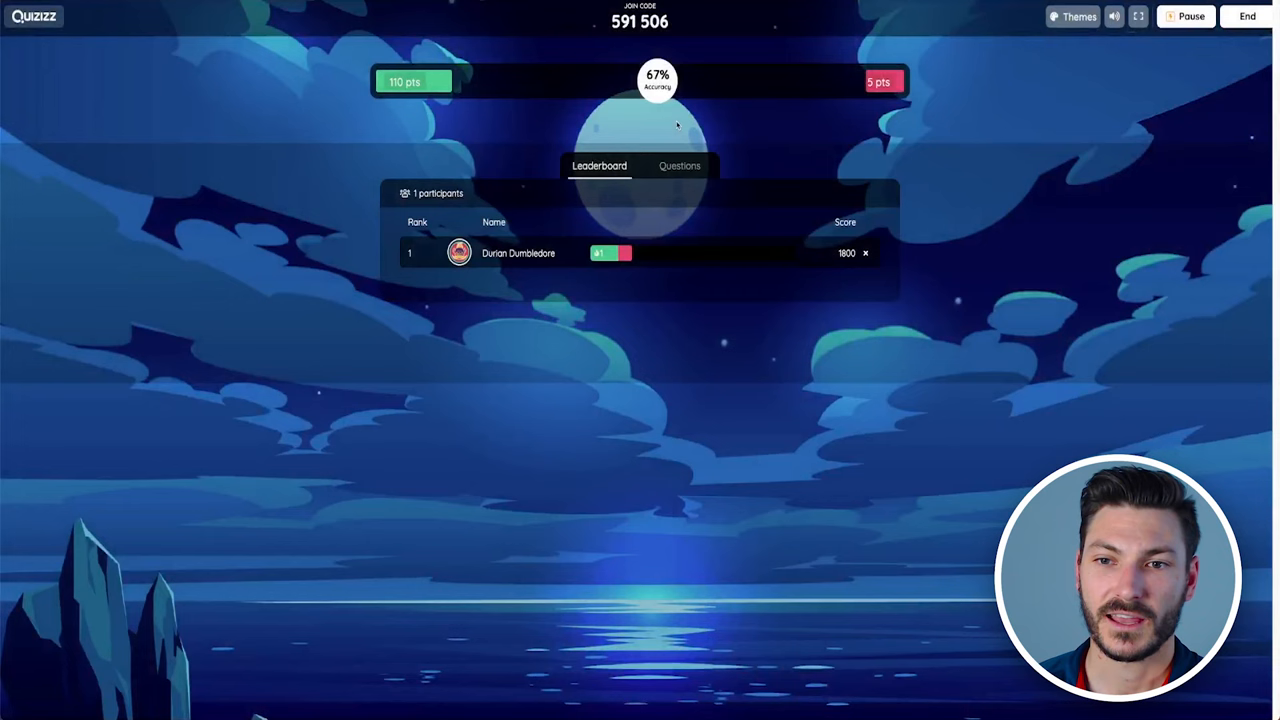
left_click(1247, 16)
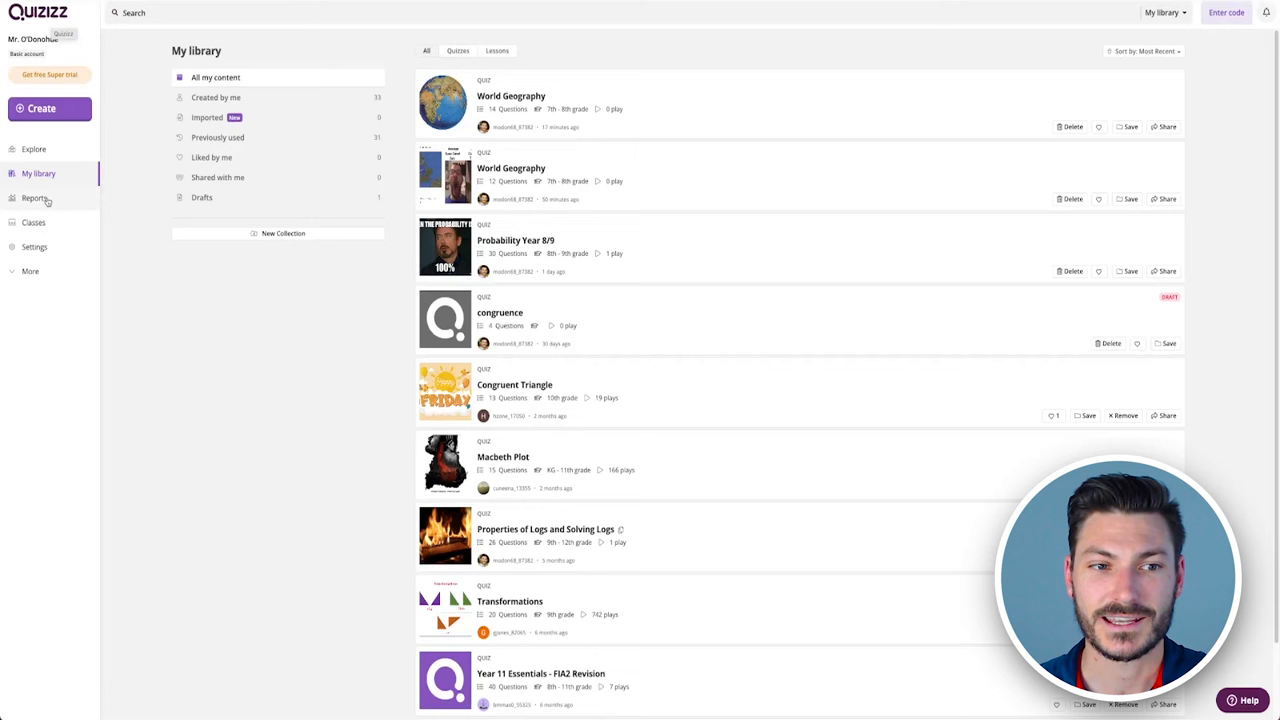
Open the Reports page from the left sidebar
left_click(34, 197)
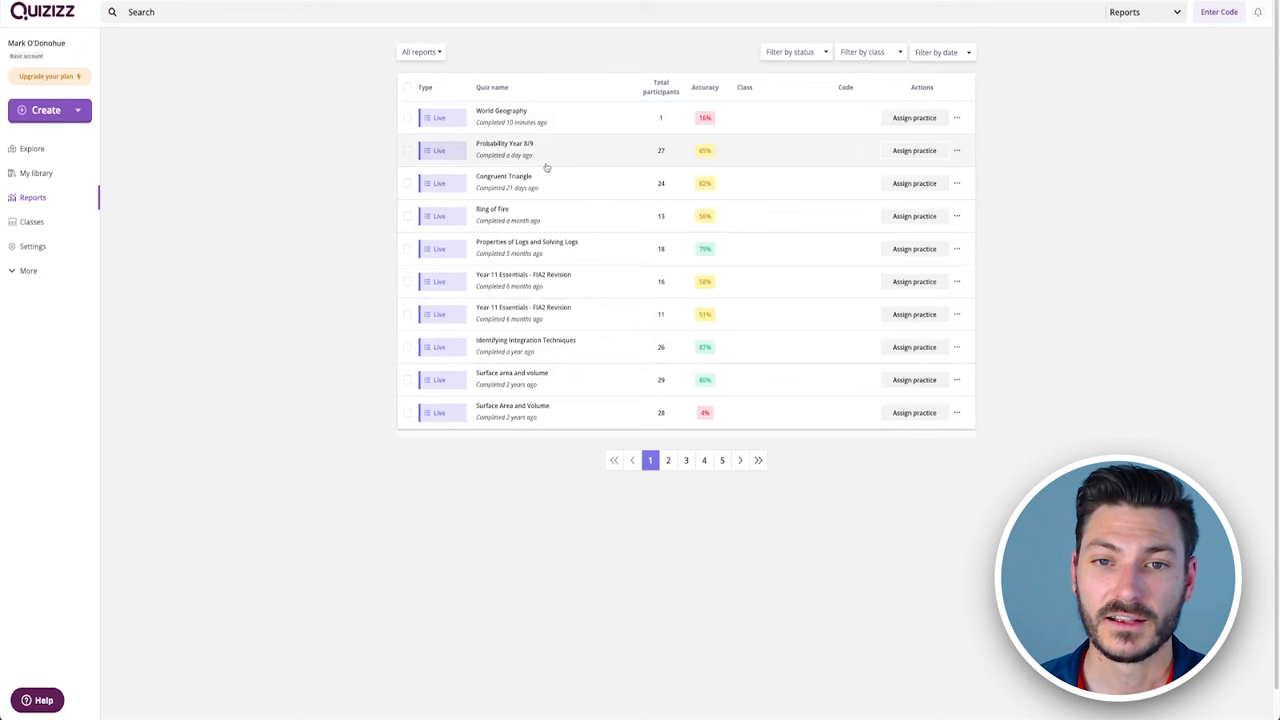
Open the Probability Year 8/9 report and browse all 27 participants' accuracy and scores
left_click(501, 117)
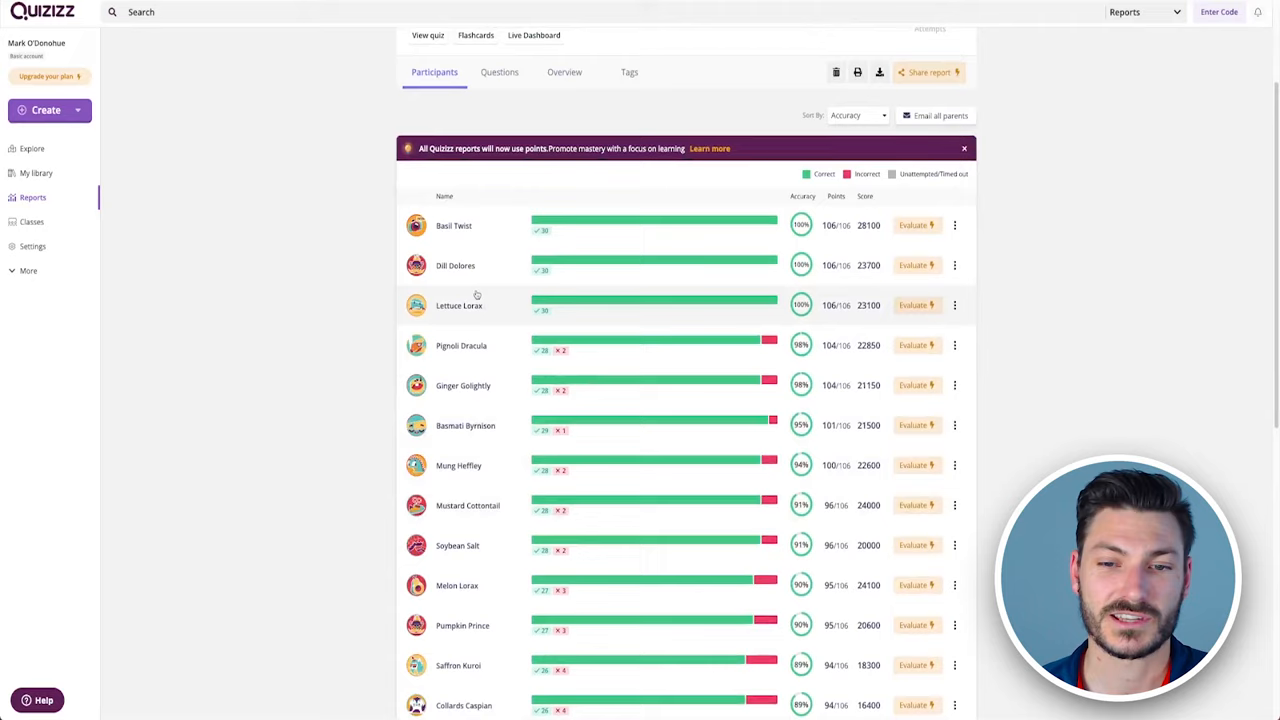
scroll("down", 3)
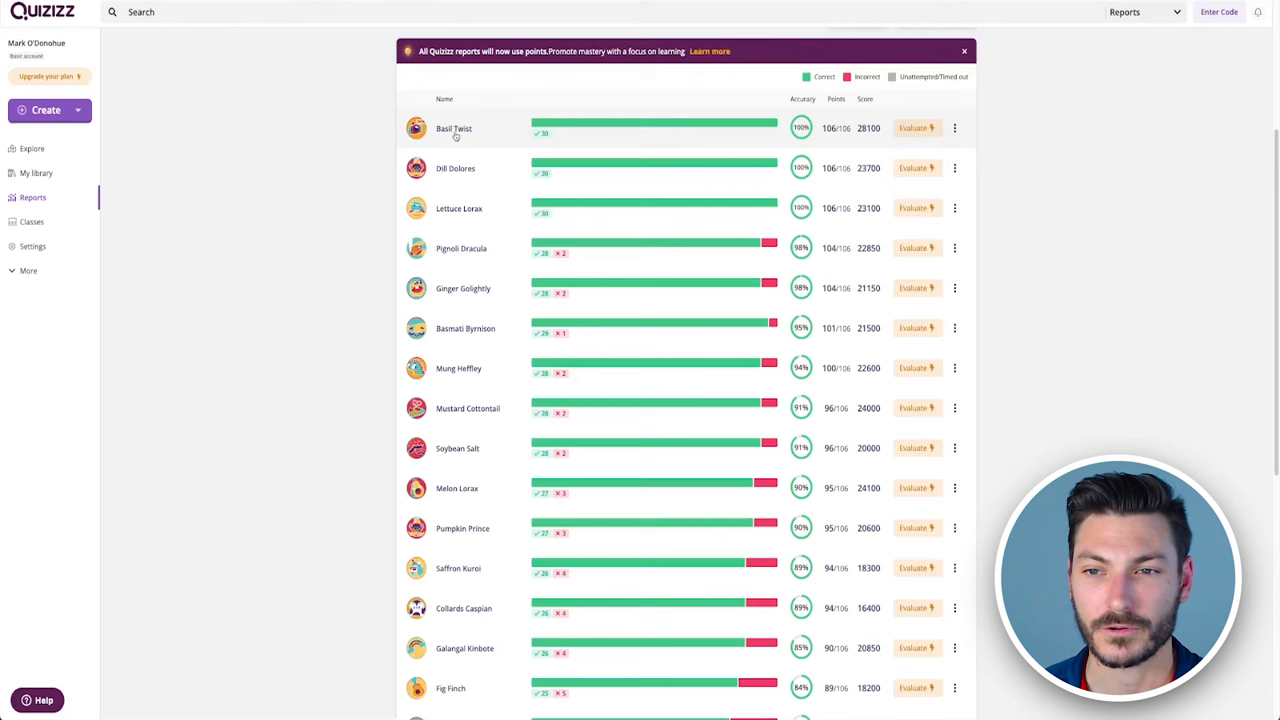
mouse_move(612, 146)
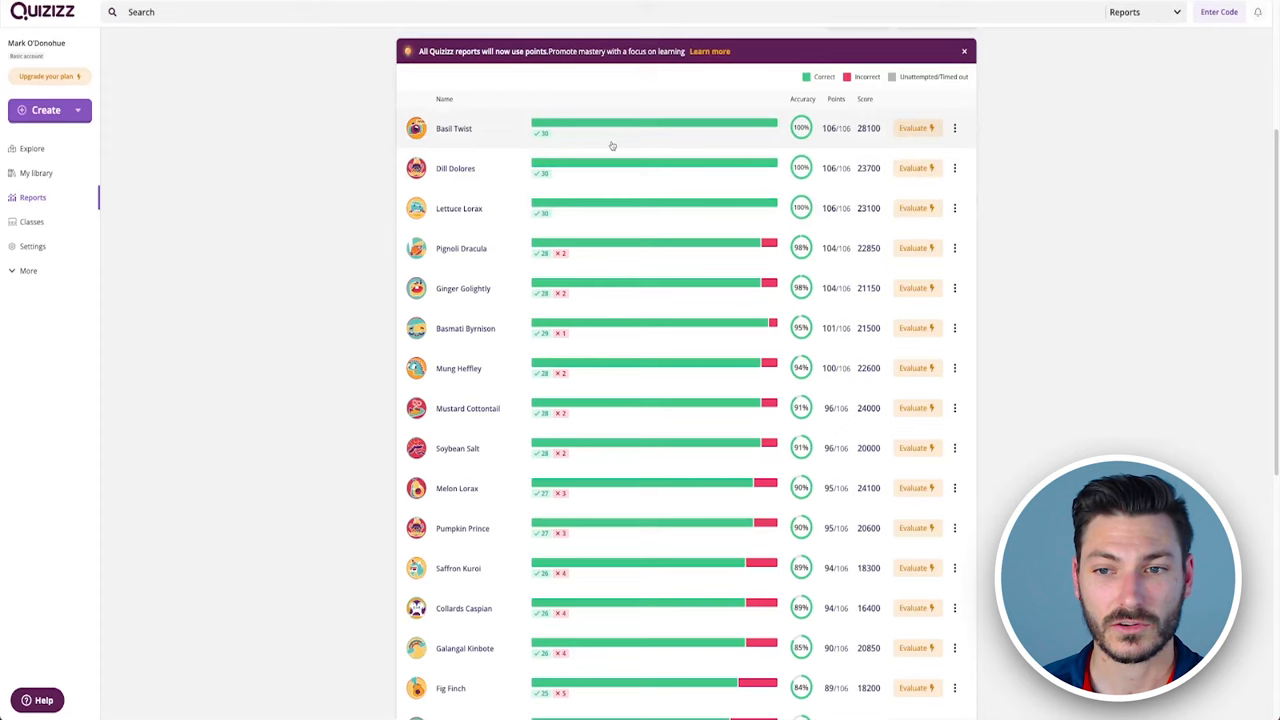
scroll("down", 3)
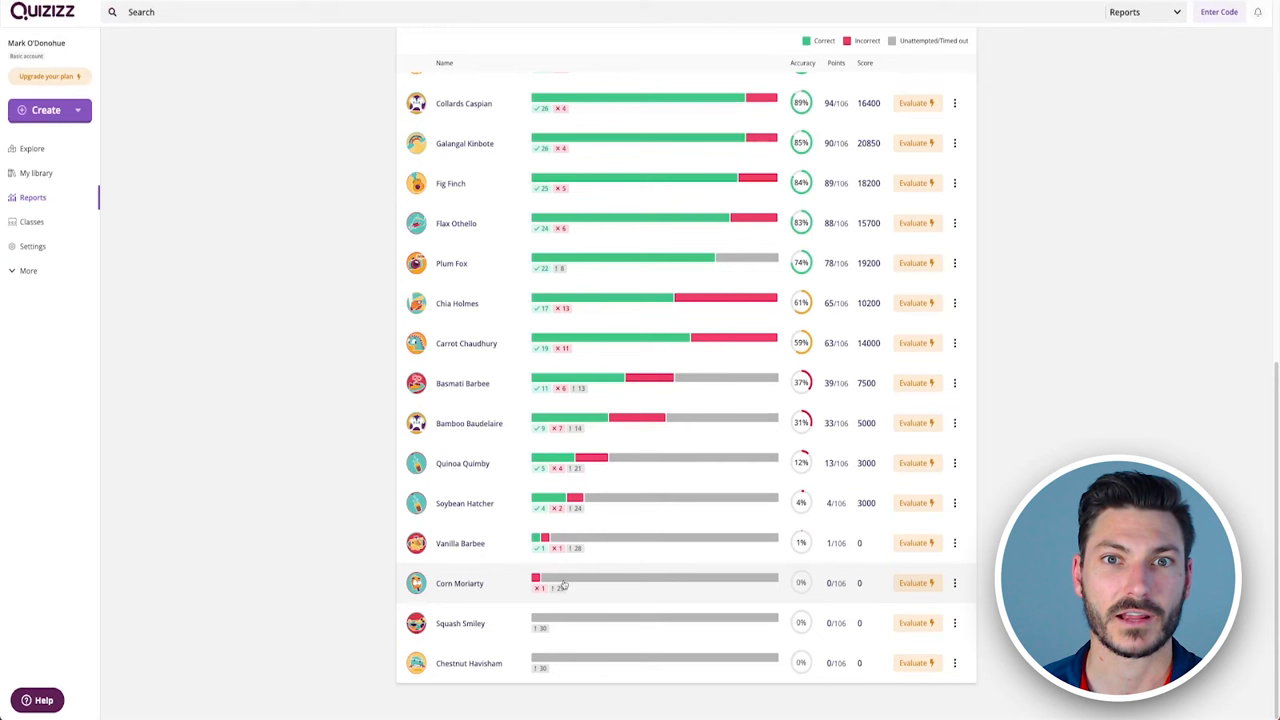
mouse_move(571, 590)
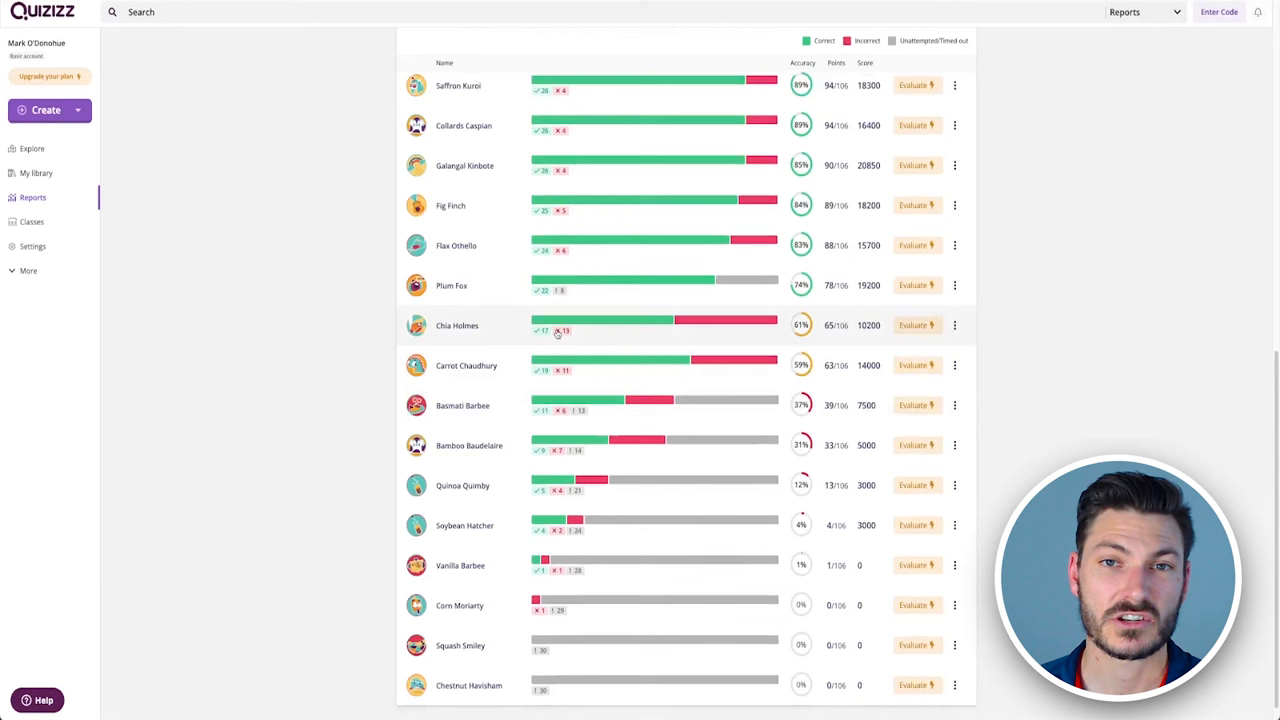
scroll("up", 3)
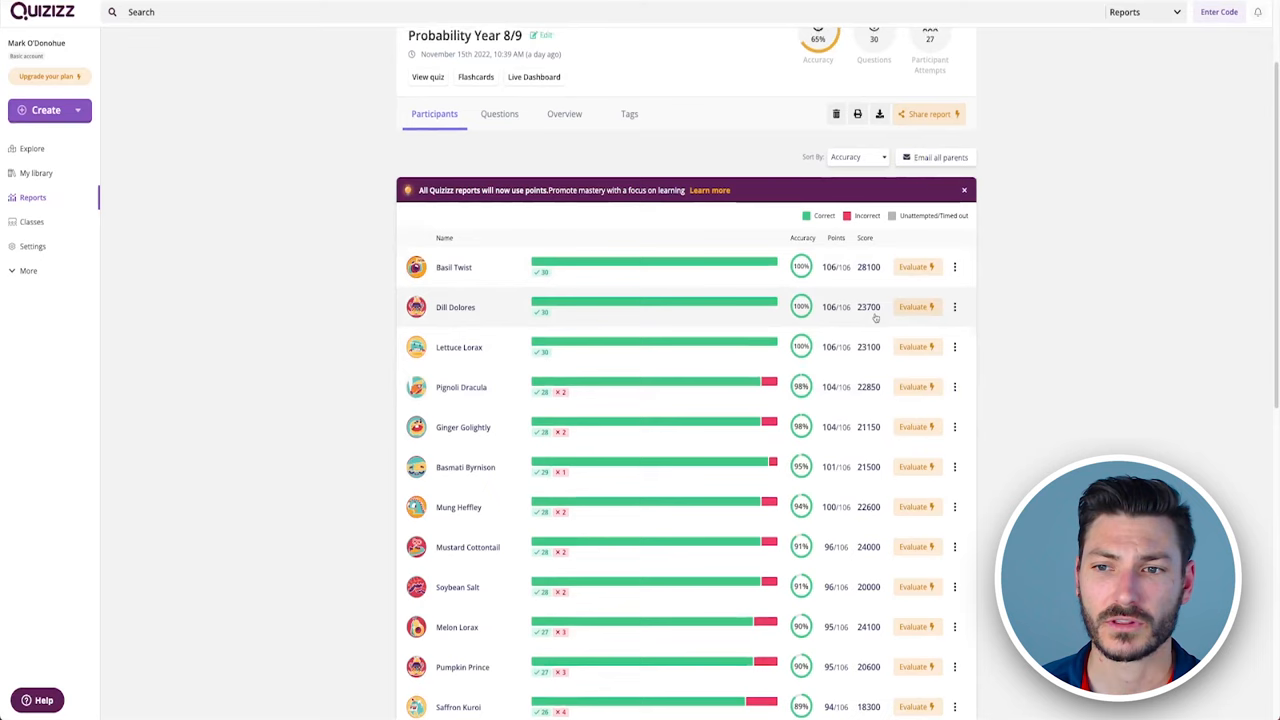
View Probability Year 8/9 questions sorted by accuracy, then return to the Participants tab
left_click(499, 113)
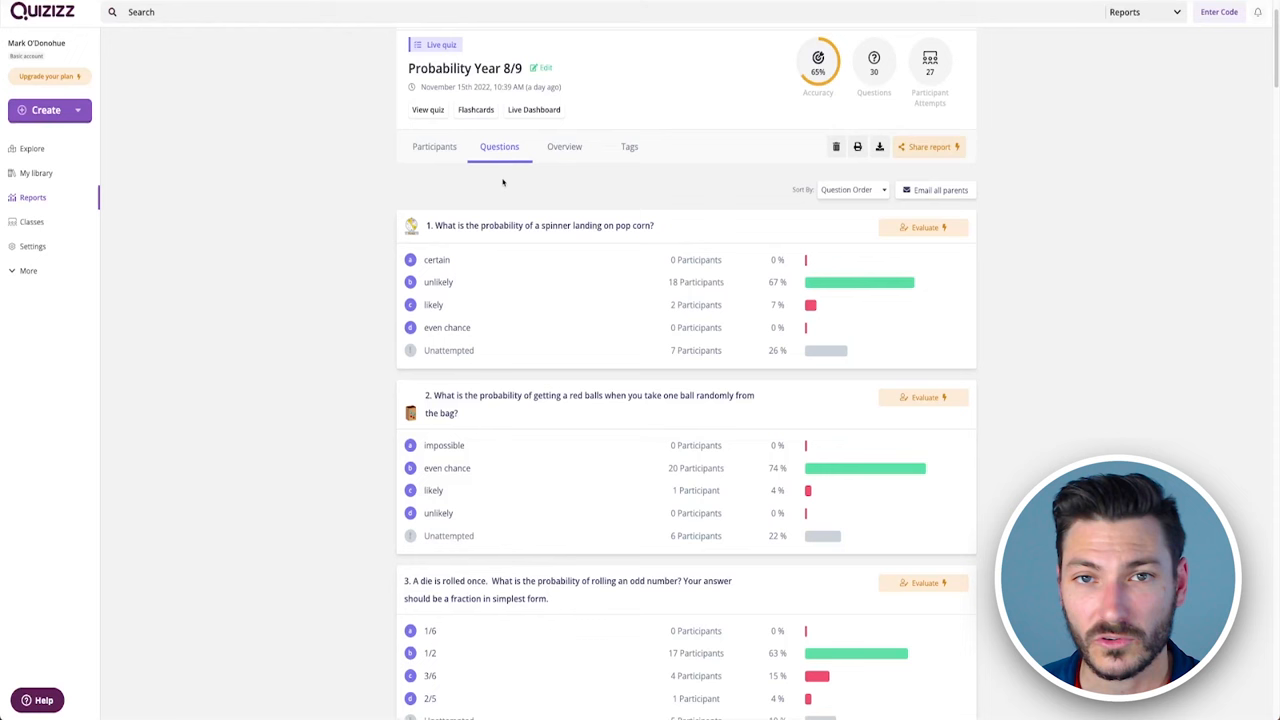
left_click(850, 189)
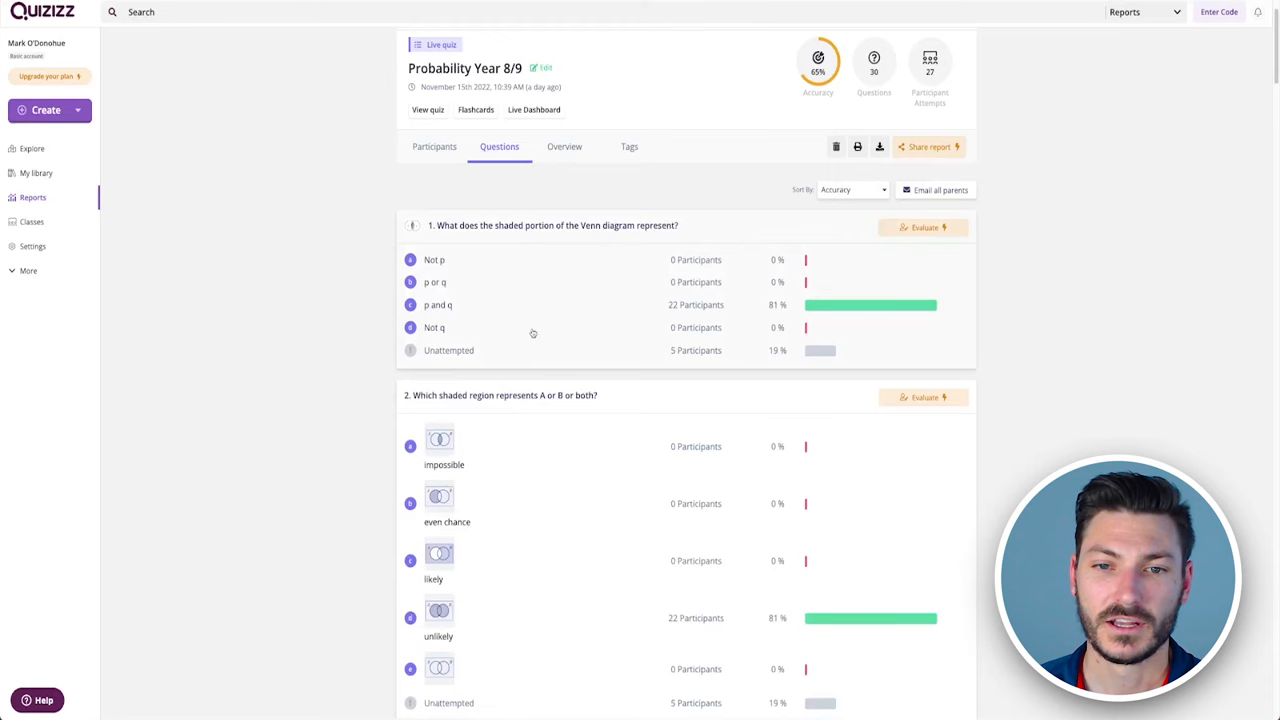
scroll("down", 3)
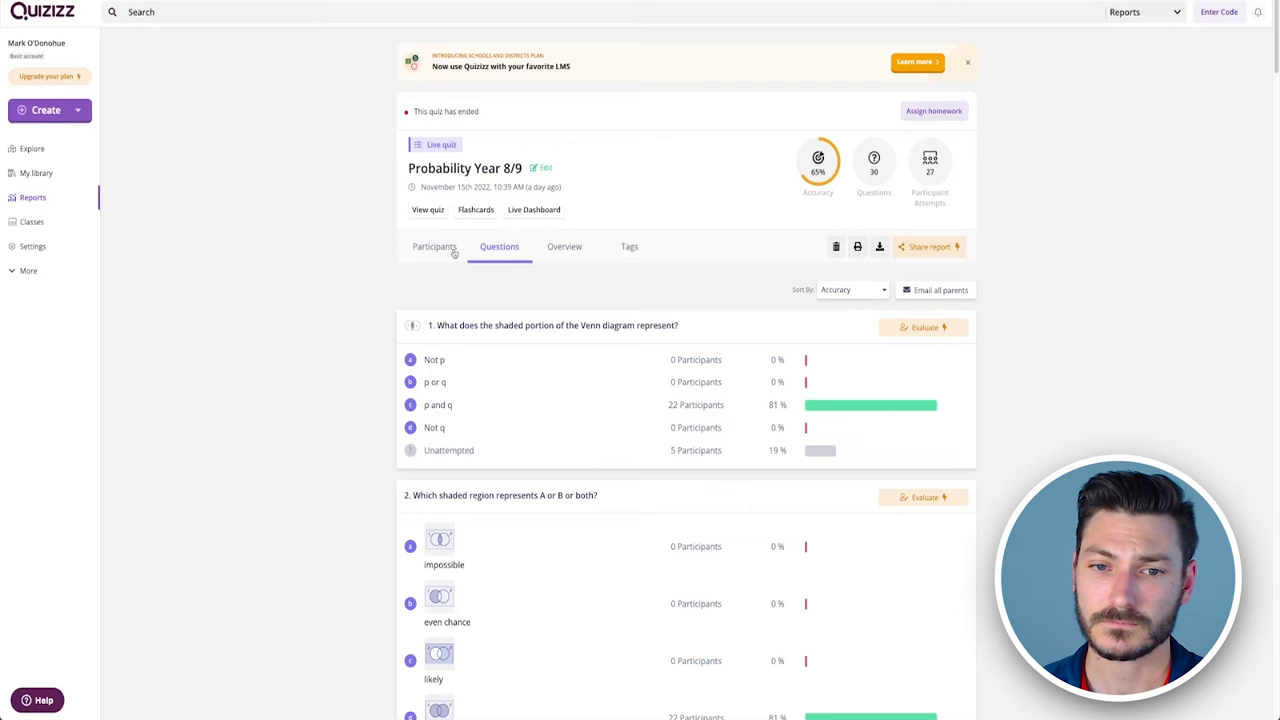
left_click(434, 246)
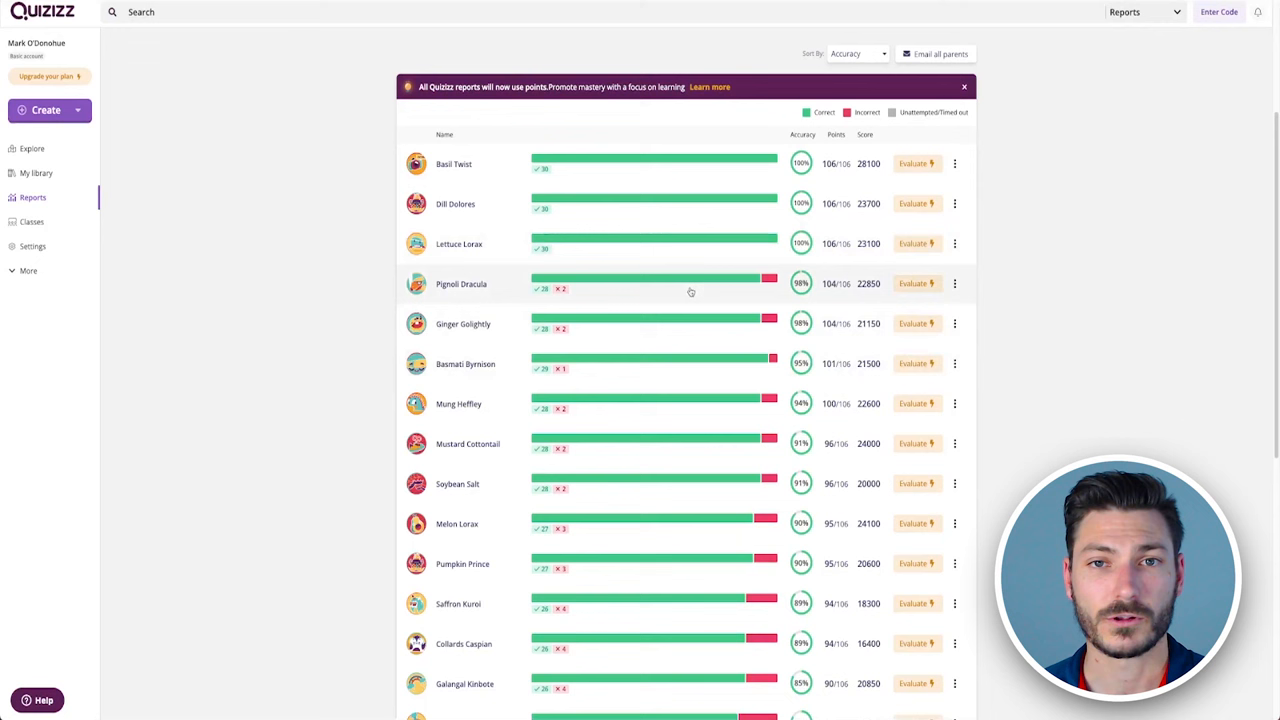